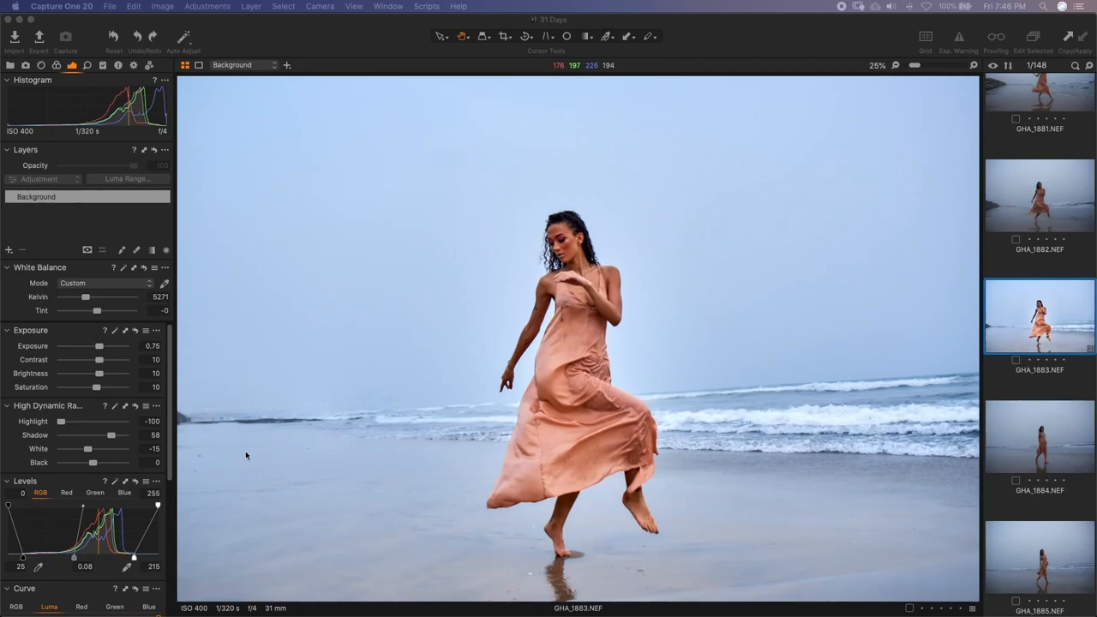
mouse_move(586, 276)
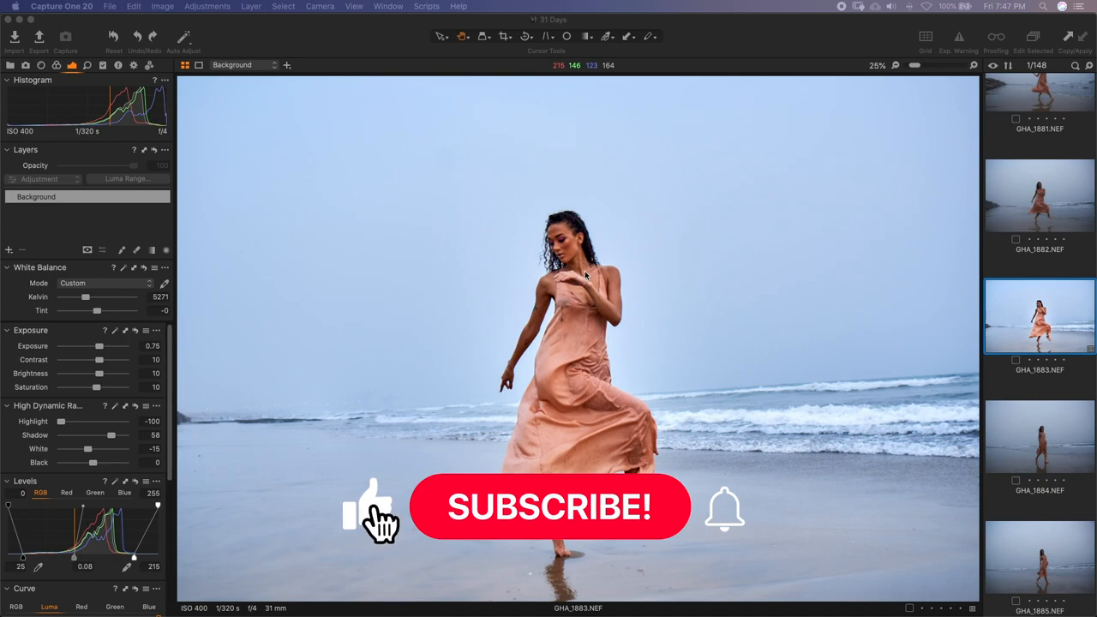
- Open the Color Editor's Advanced controls and sample the pale blue sky range
left_click(548, 507)
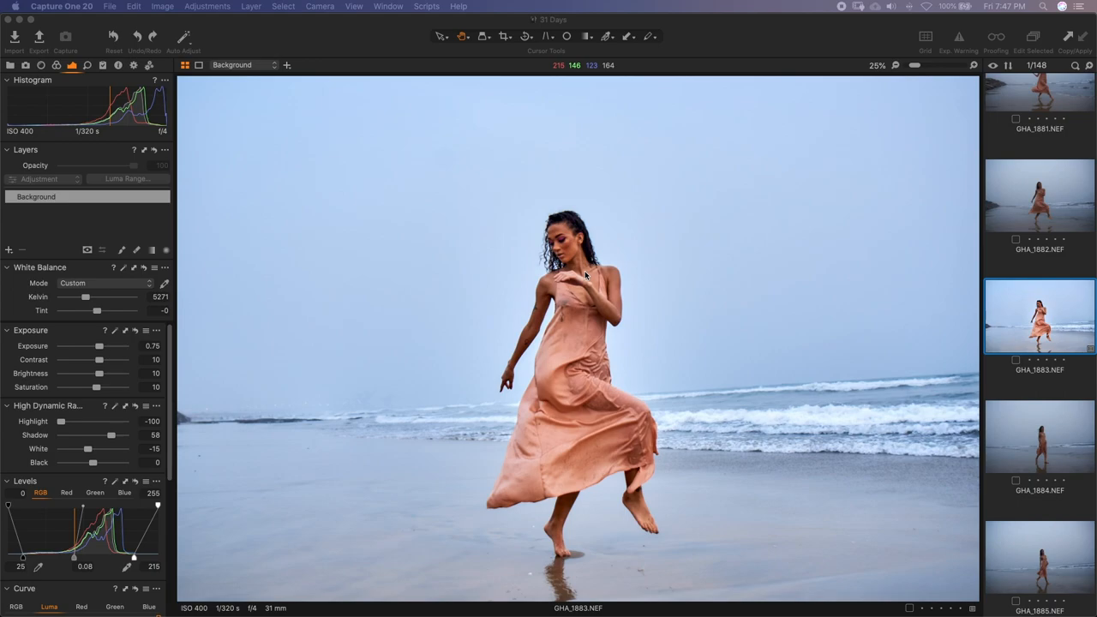
mouse_move(648, 278)
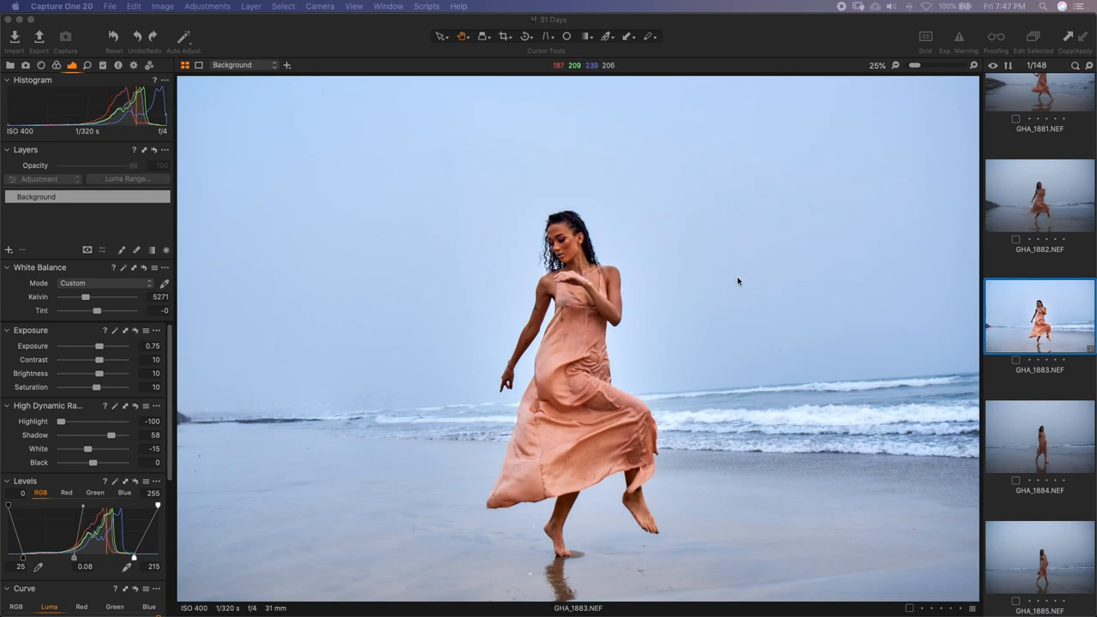
mouse_move(735, 333)
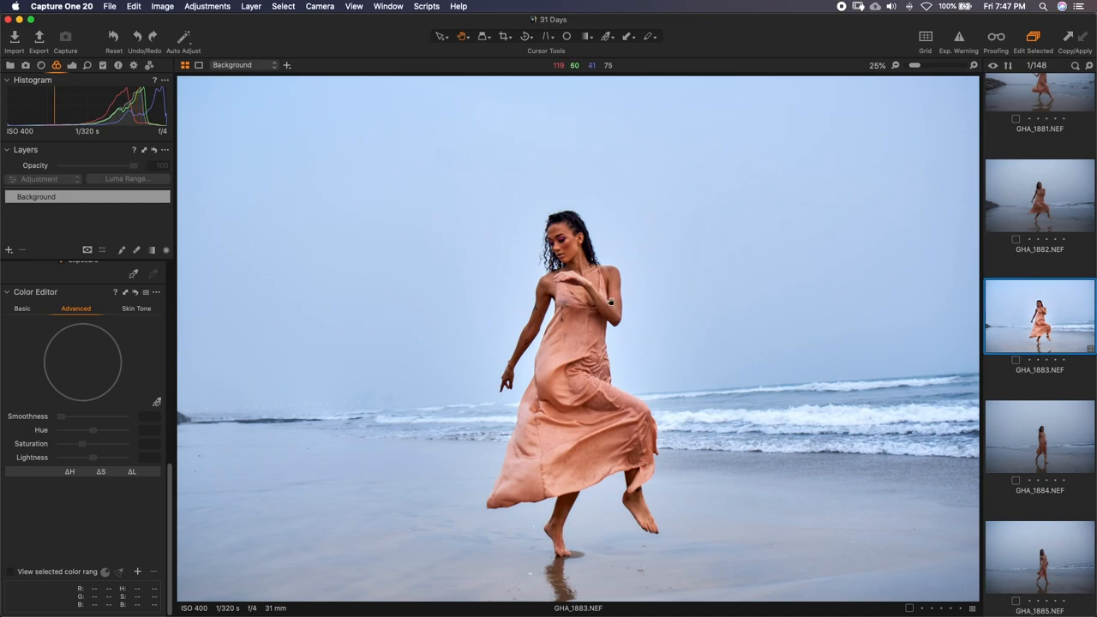
mouse_move(658, 307)
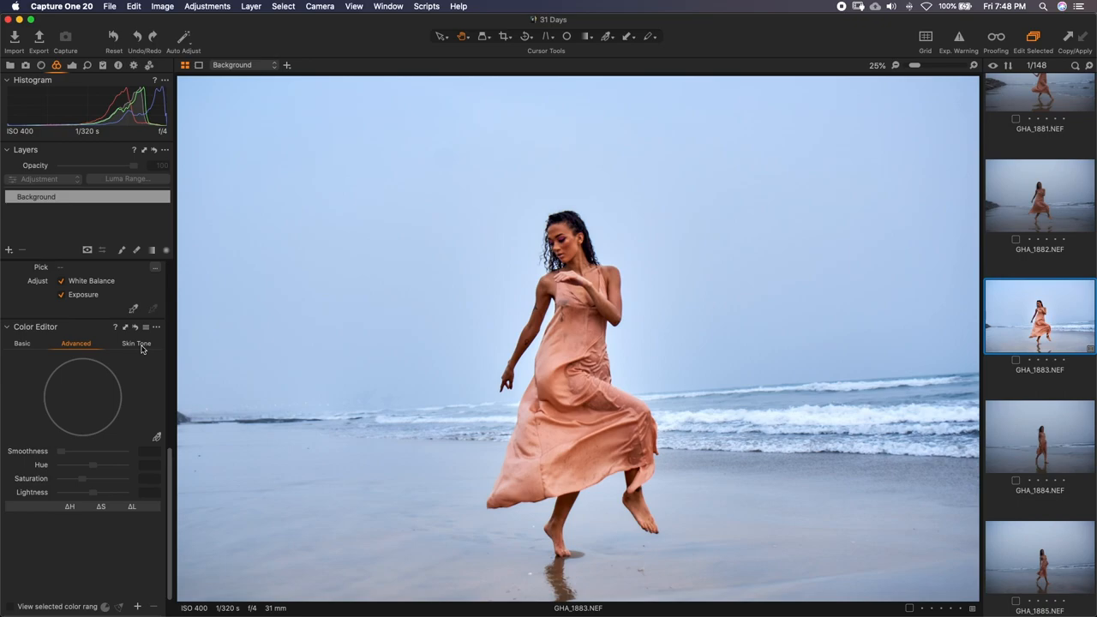
mouse_move(142, 347)
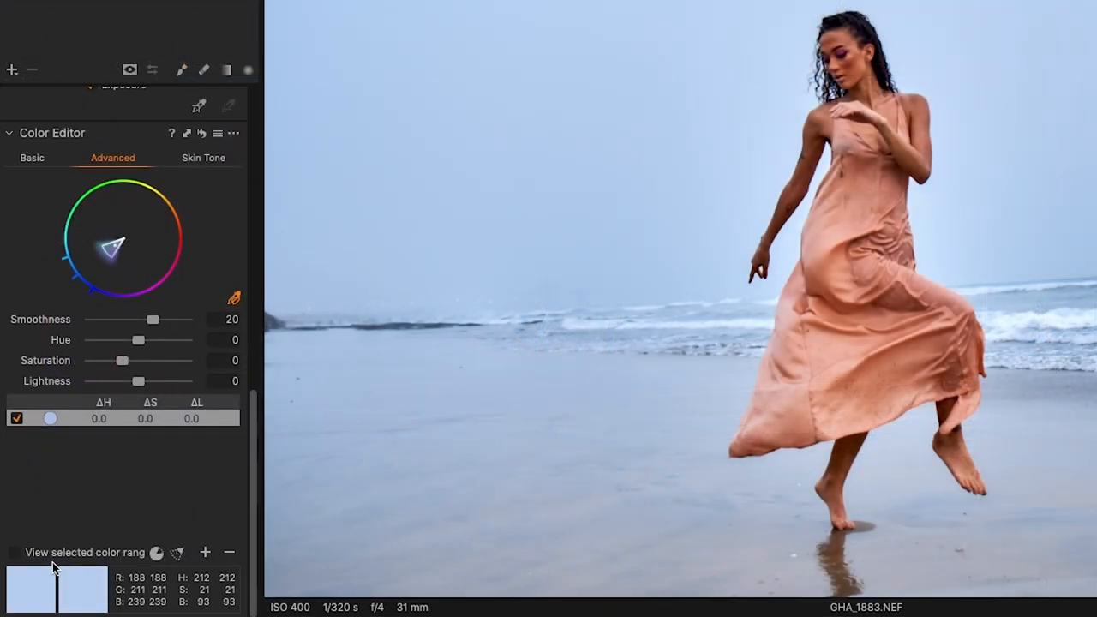
- Turn on View selected color range to preview the sampled blue areas
left_click(15, 551)
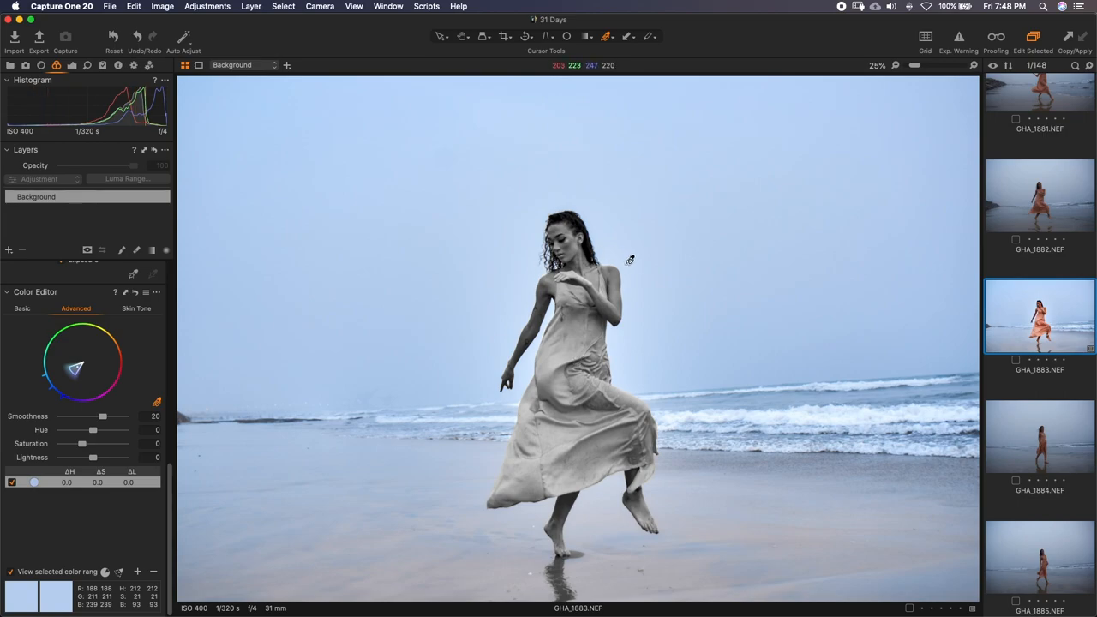
mouse_move(636, 428)
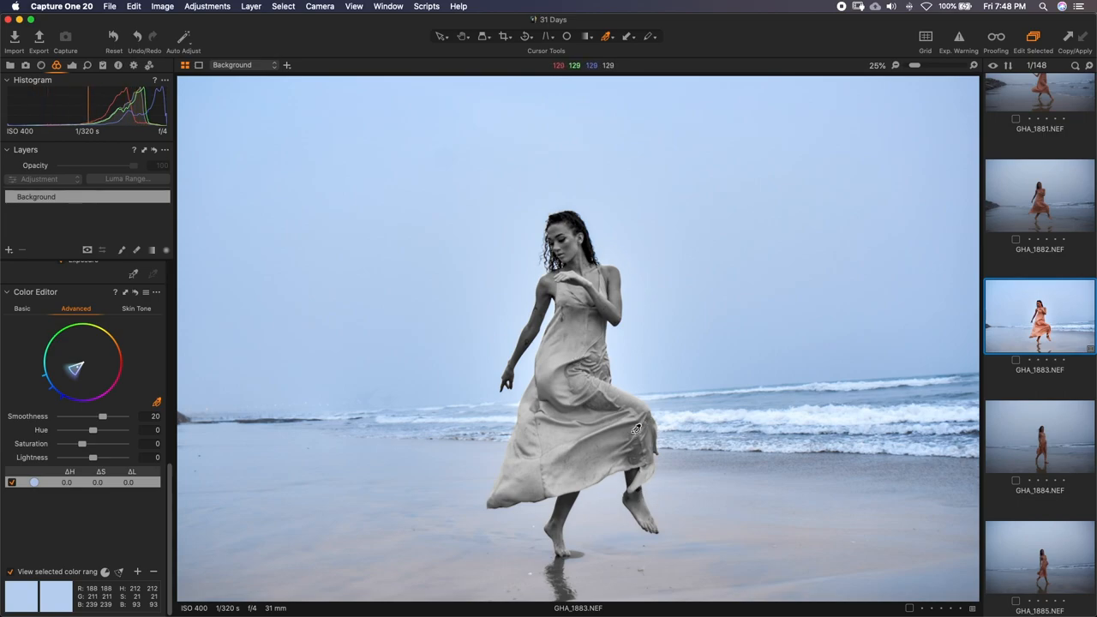
mouse_move(601, 228)
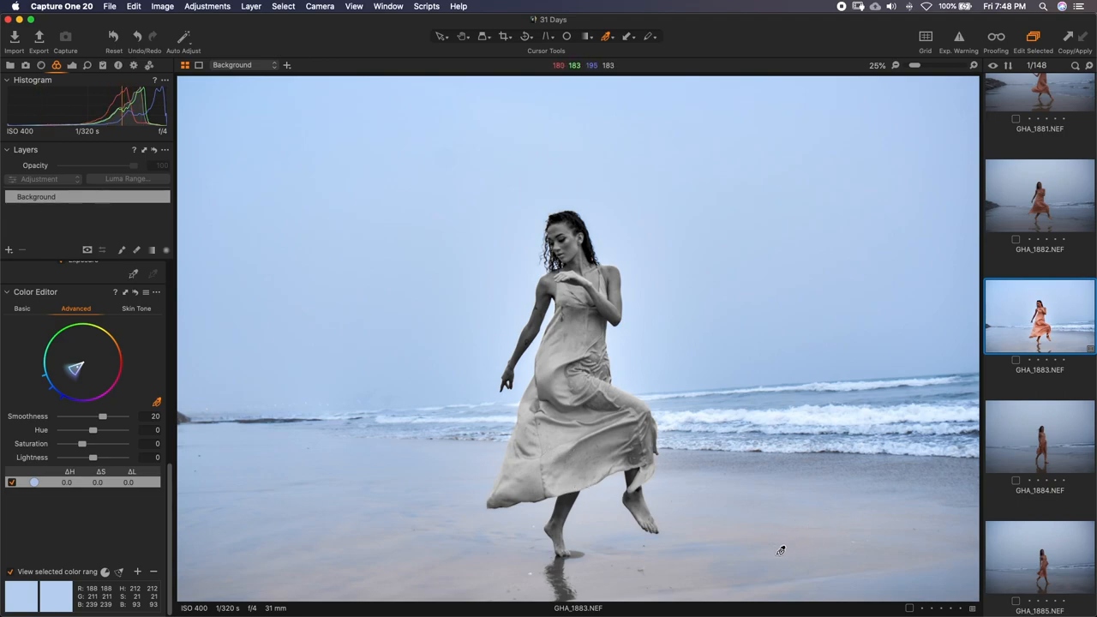
mouse_move(360, 427)
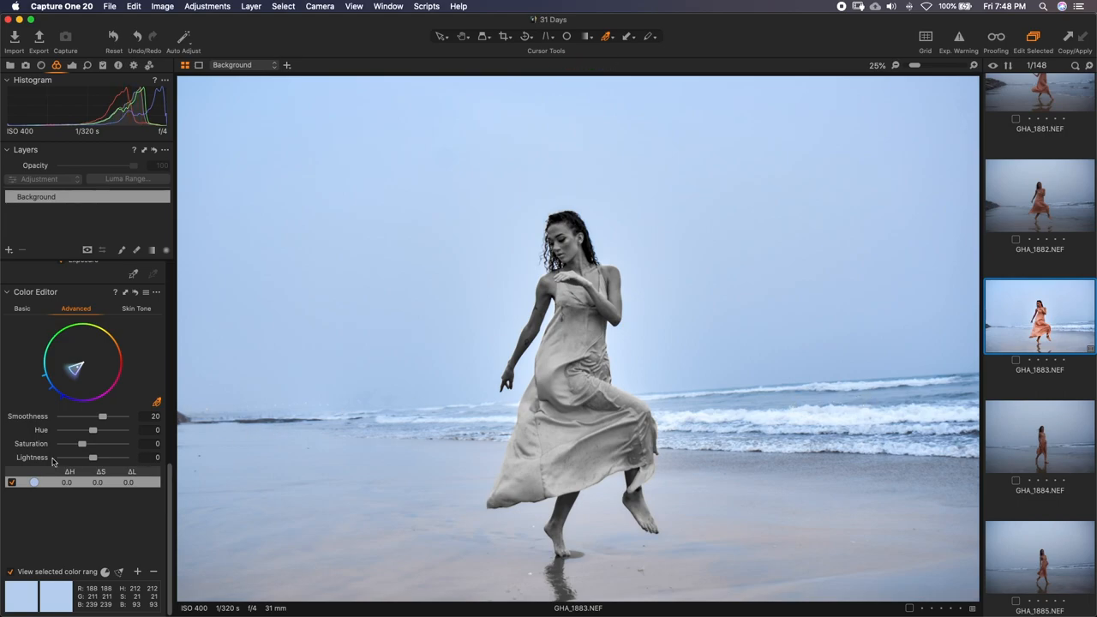
mouse_move(765, 212)
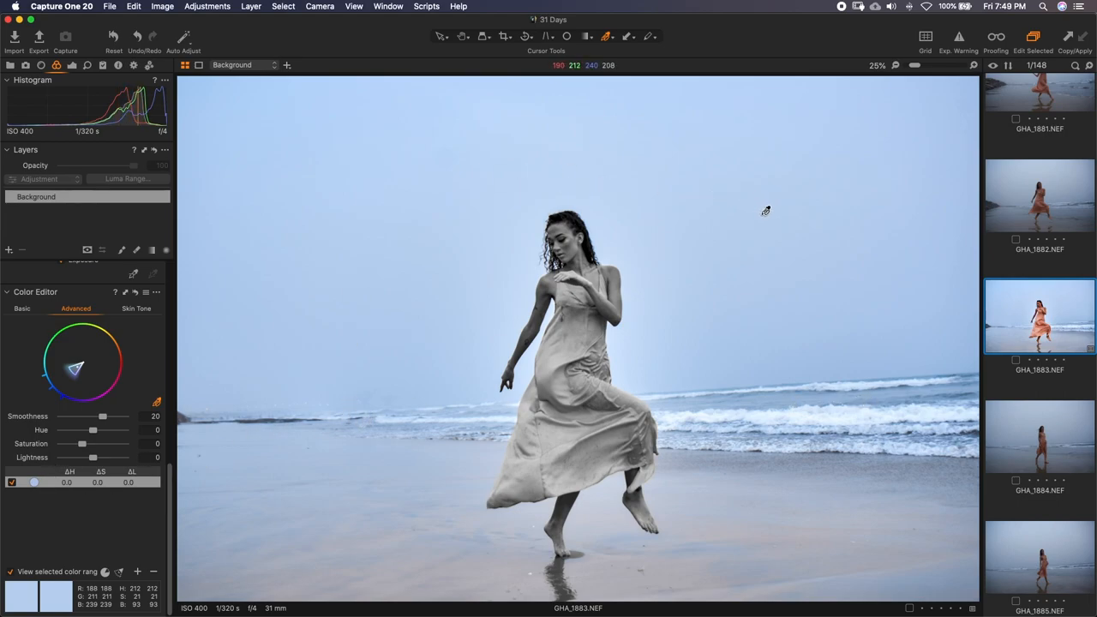
mouse_move(799, 426)
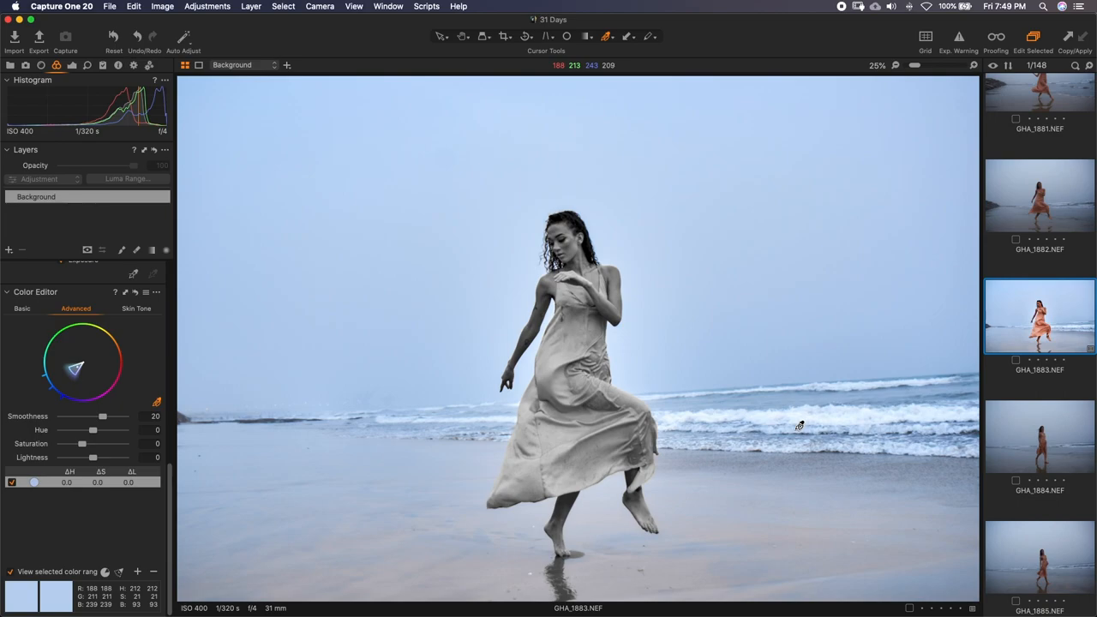
mouse_move(374, 458)
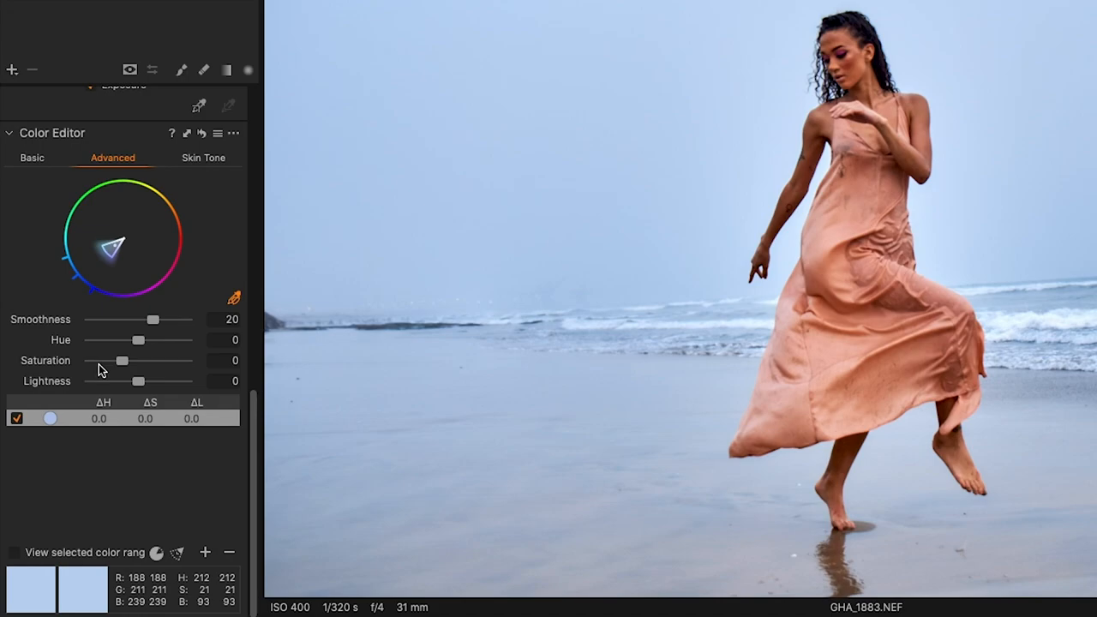
mouse_move(206, 163)
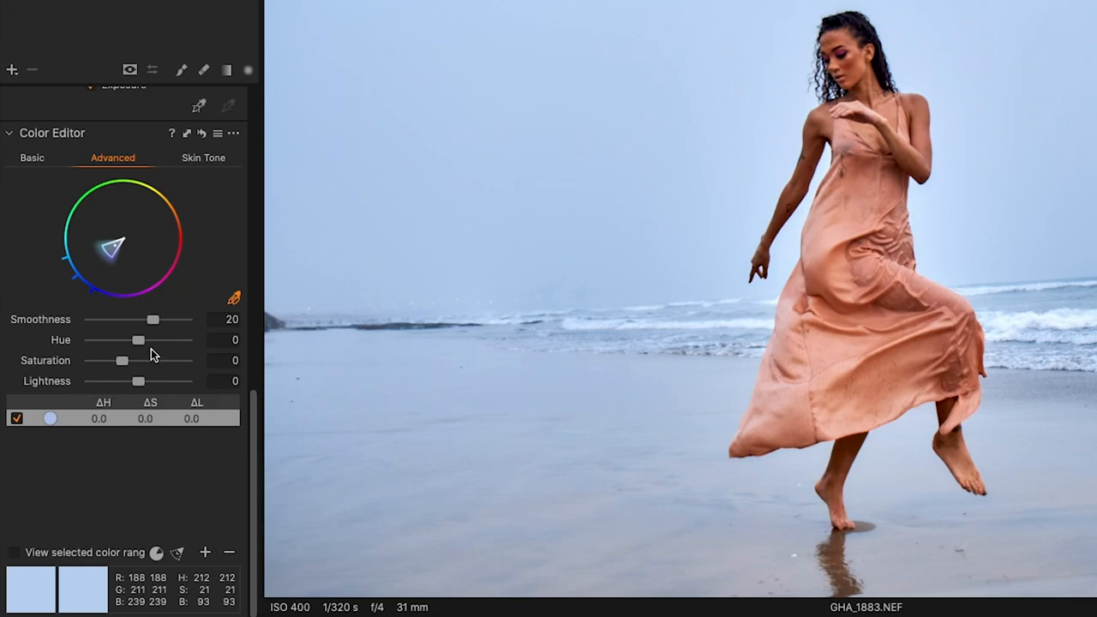
- Try Hue -30, then +30, and settle on -30 for the blue sky range
left_click_drag(138, 339, 89, 339)
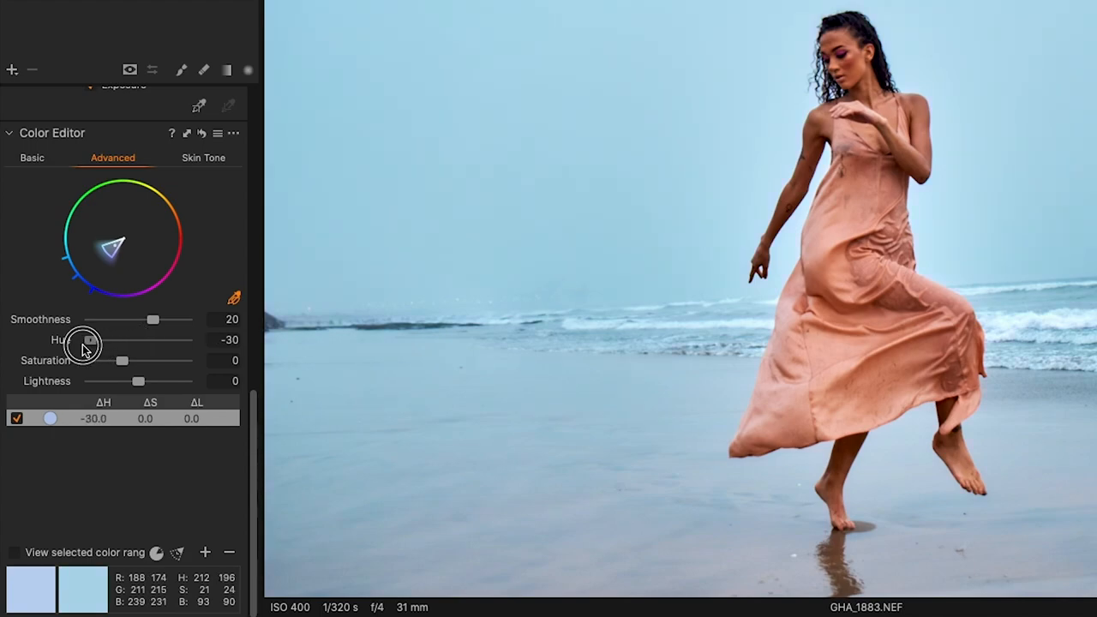
mouse_move(107, 269)
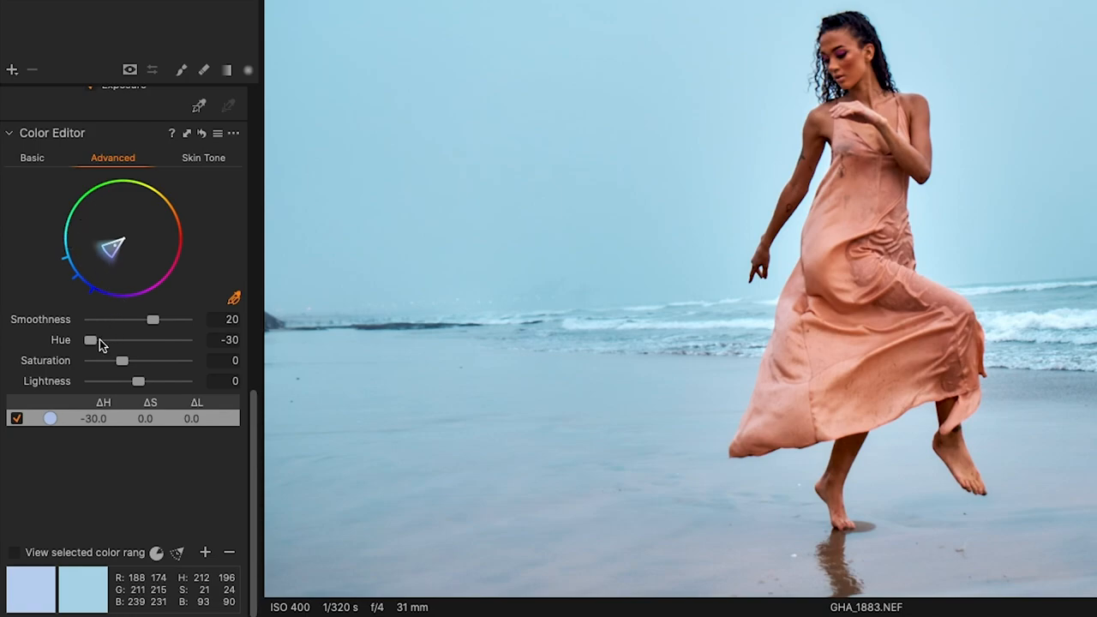
left_click_drag(92, 340, 186, 340)
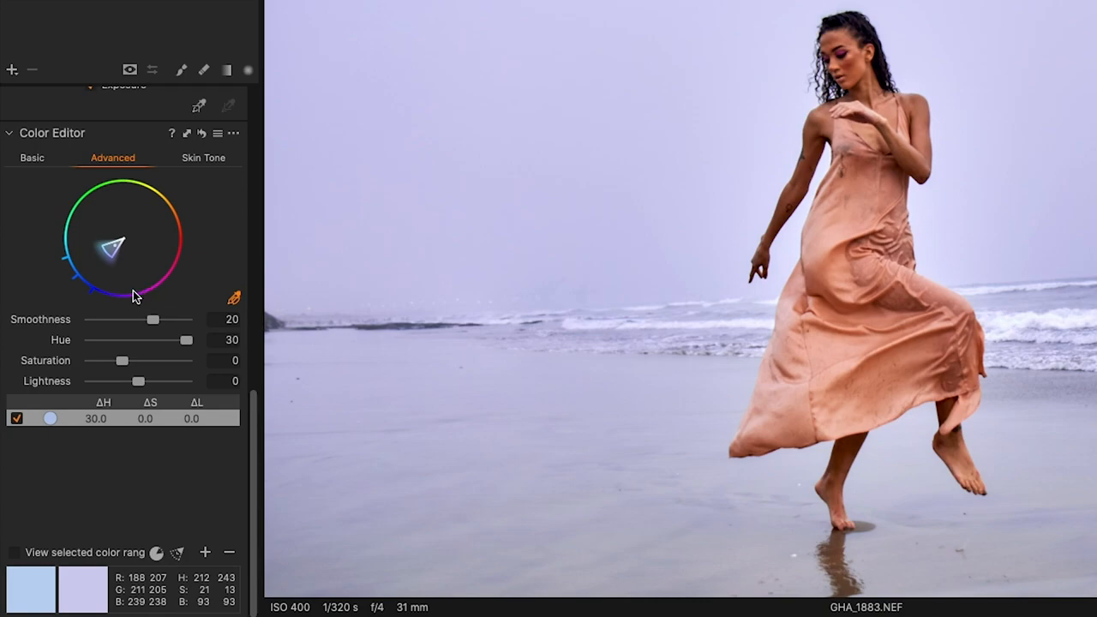
mouse_move(180, 246)
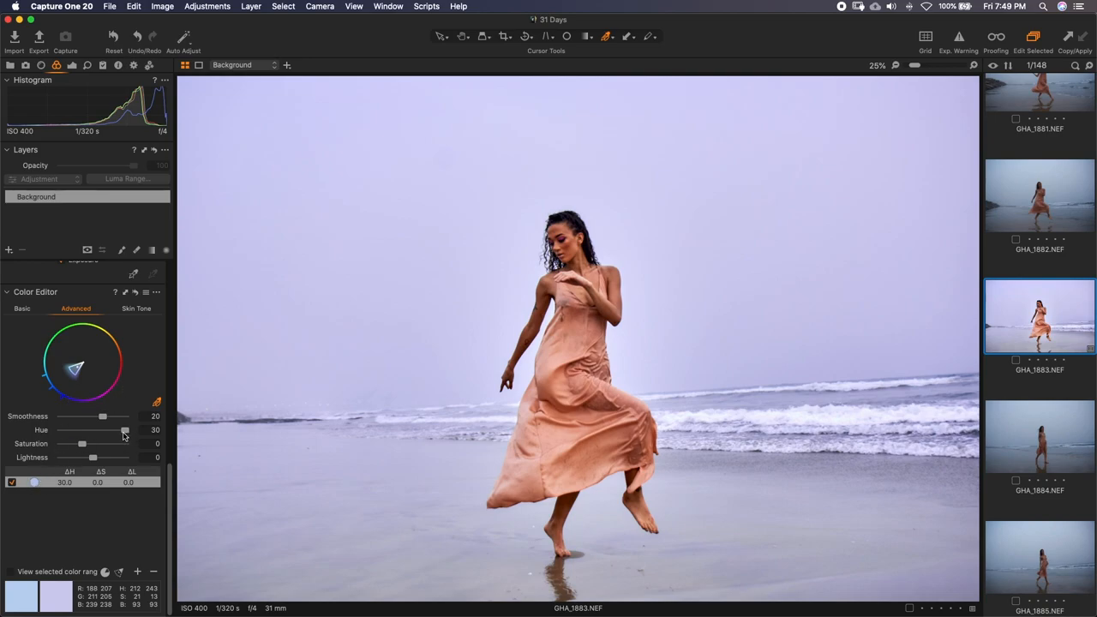
left_click_drag(125, 429, 90, 339)
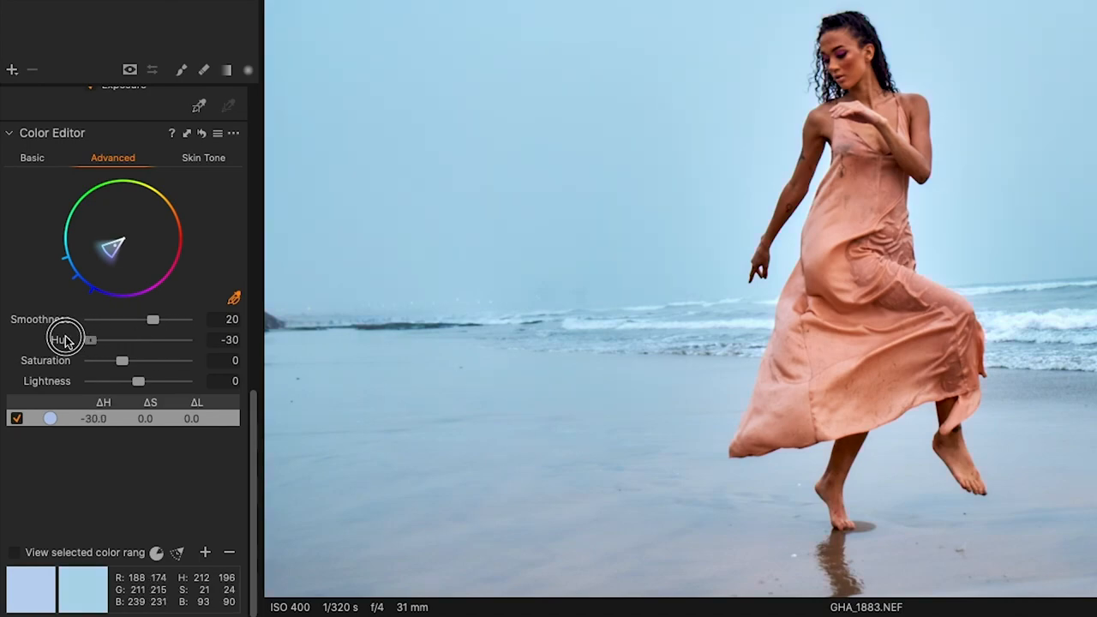
mouse_move(141, 350)
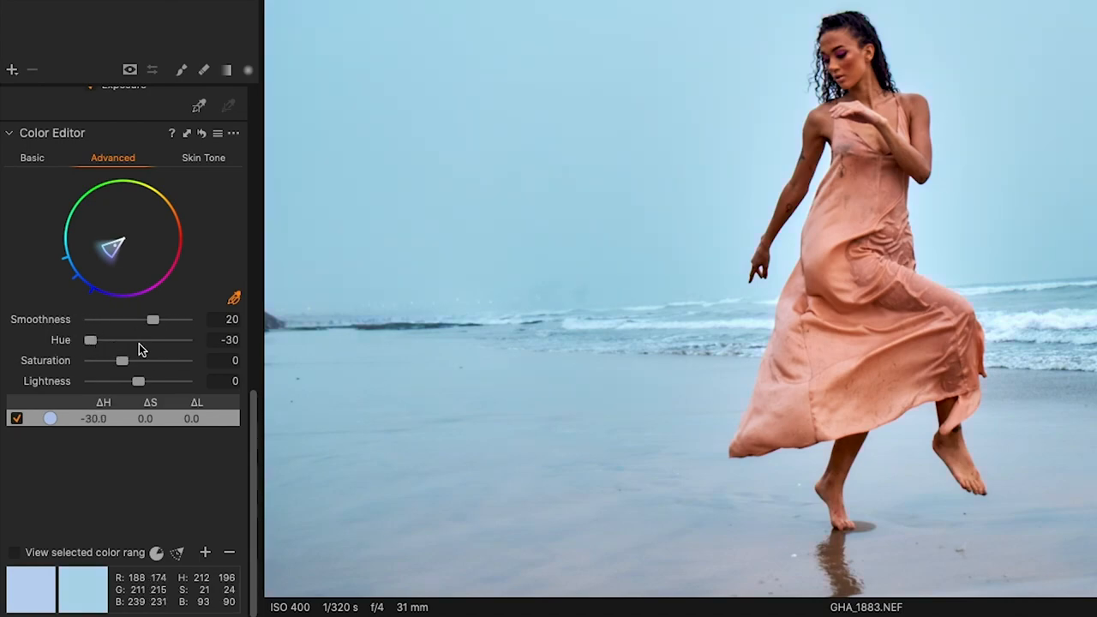
mouse_move(174, 353)
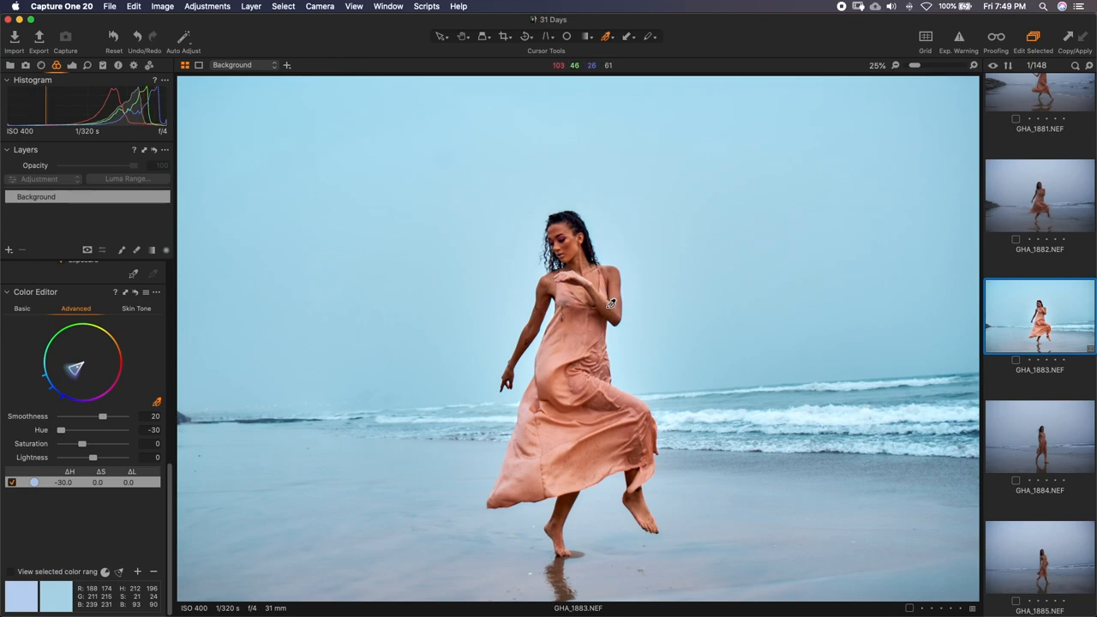
mouse_move(656, 378)
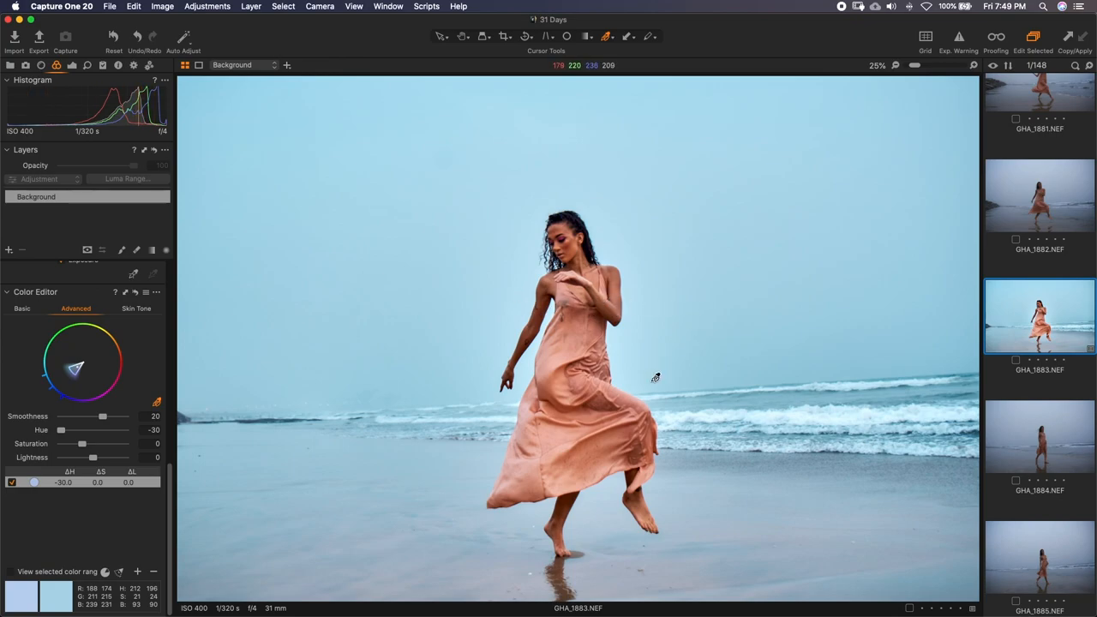
mouse_move(471, 286)
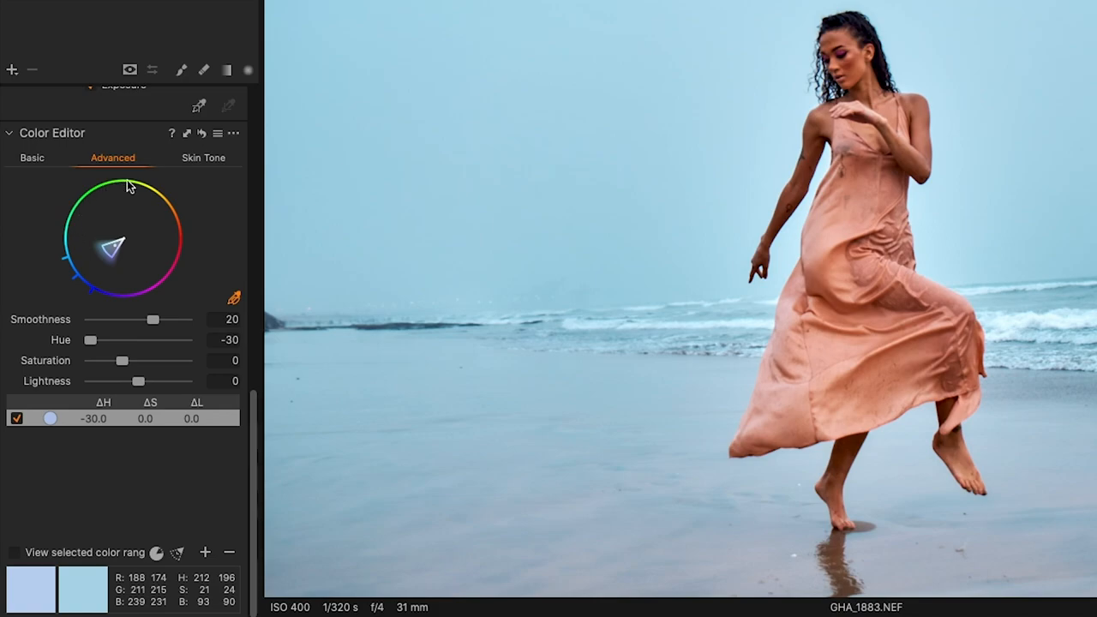
mouse_move(84, 260)
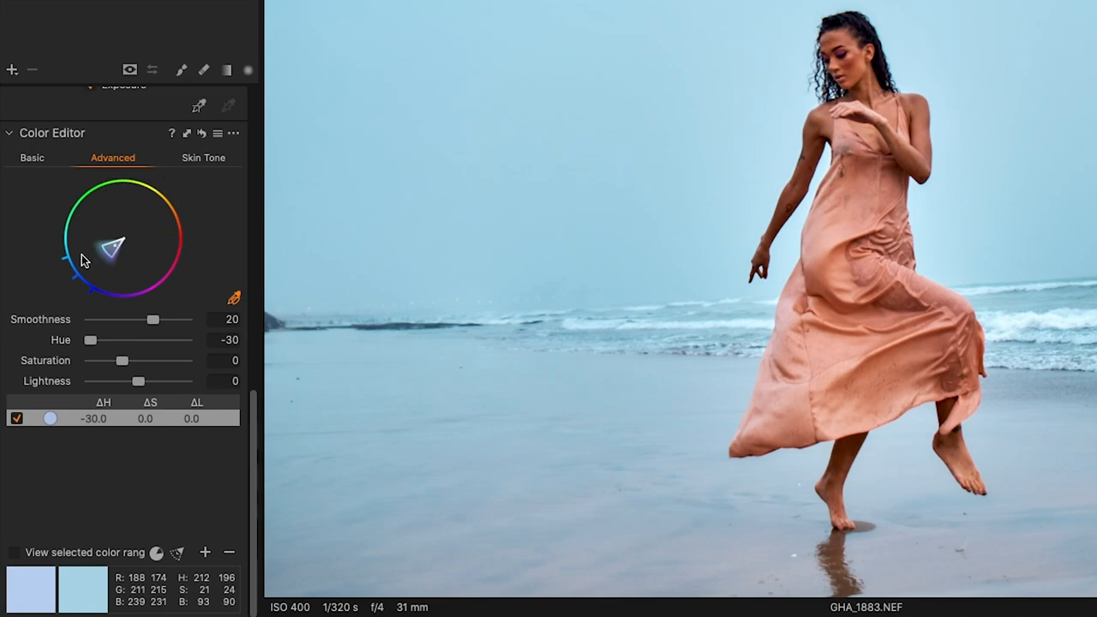
mouse_move(183, 272)
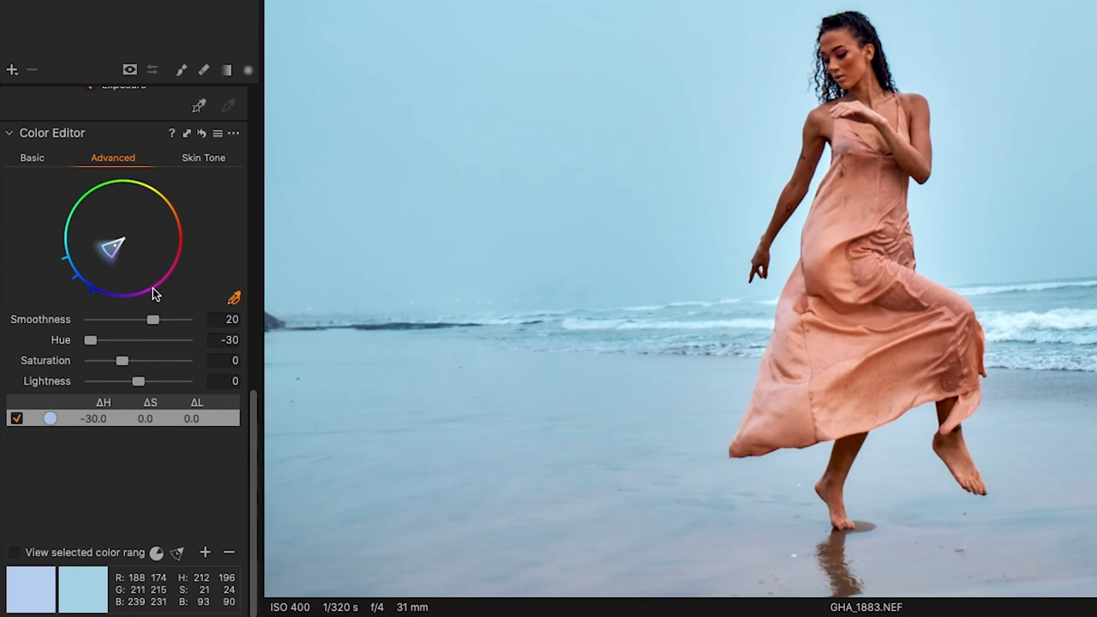
mouse_move(143, 337)
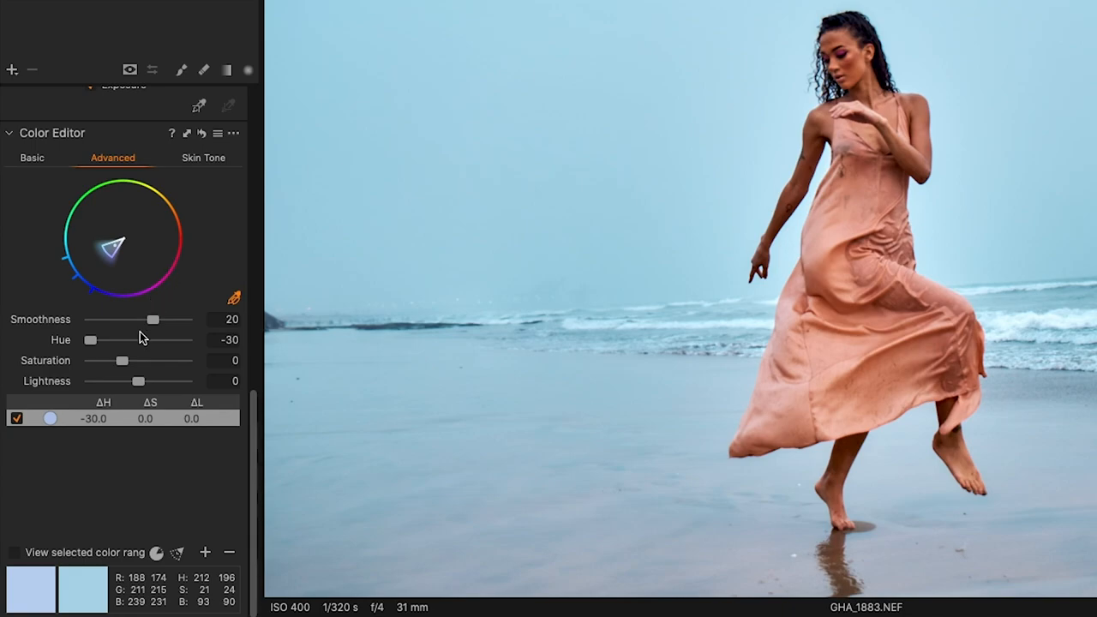
- Drag the sky range's Hue to +30 and adjust a further sampled range
left_click_drag(90, 340, 187, 339)
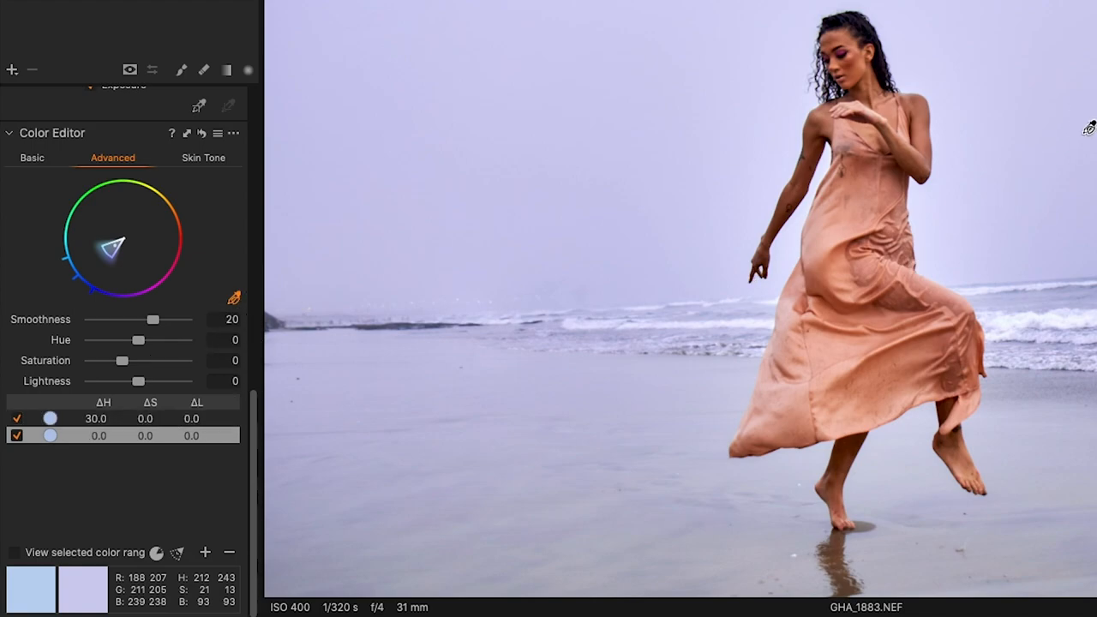
left_click_drag(139, 339, 182, 339)
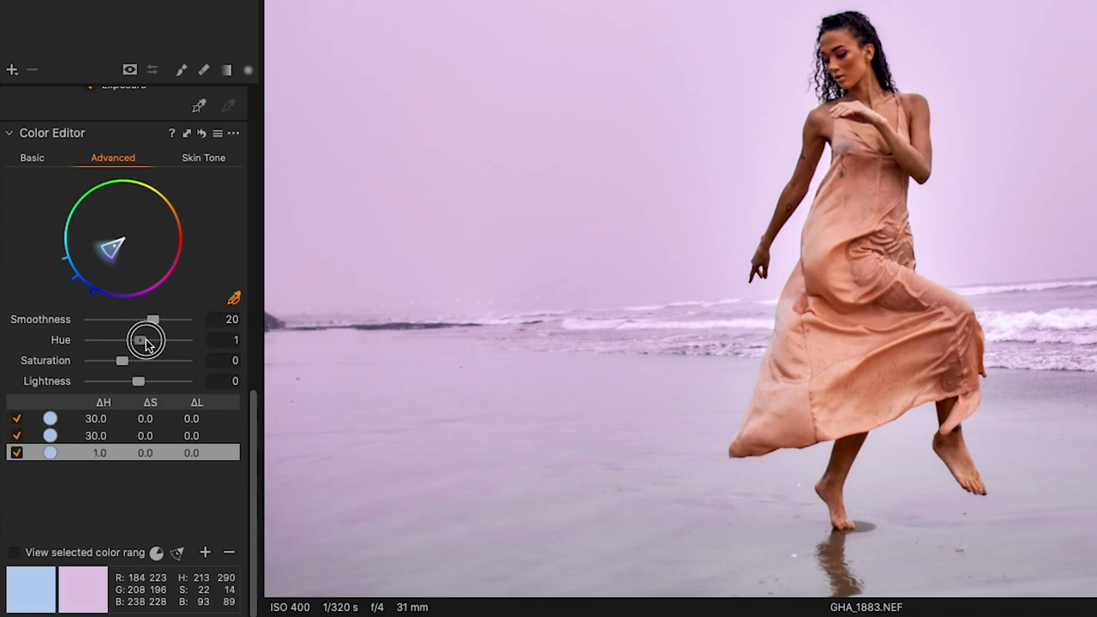
- Drag the third sky range's Hue slider to +30, turning the sky pink
left_click_drag(142, 339, 187, 339)
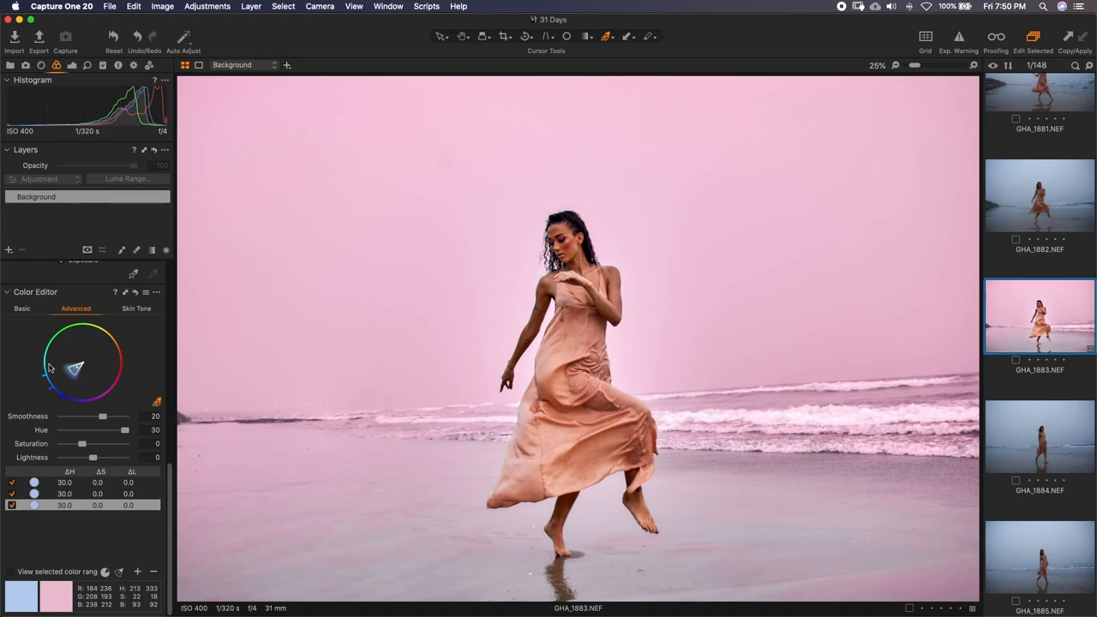
mouse_move(56, 377)
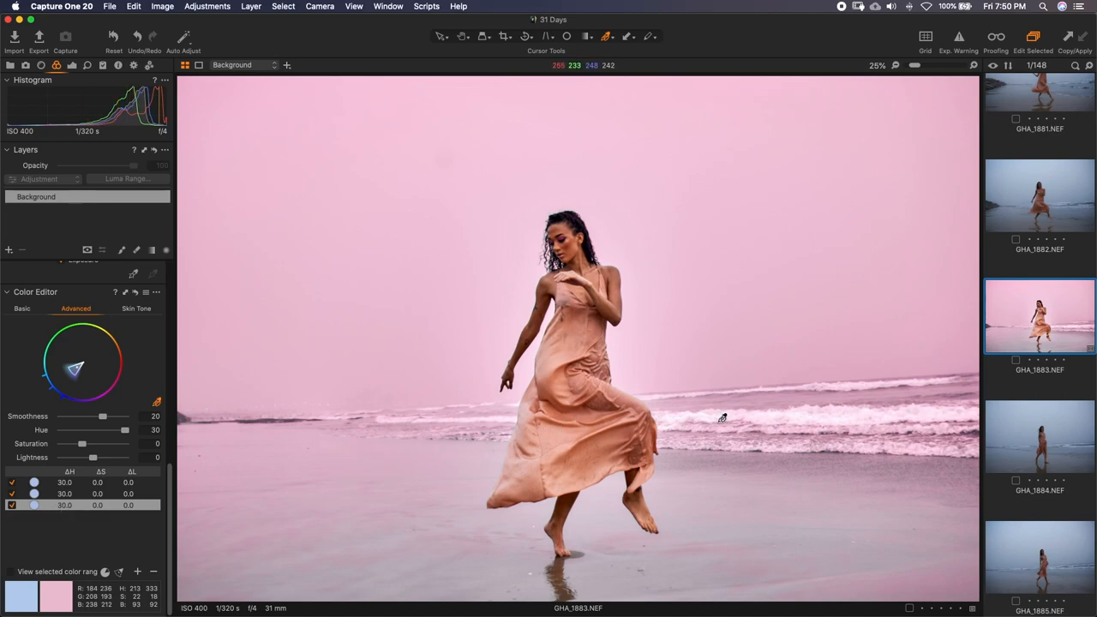
mouse_move(539, 359)
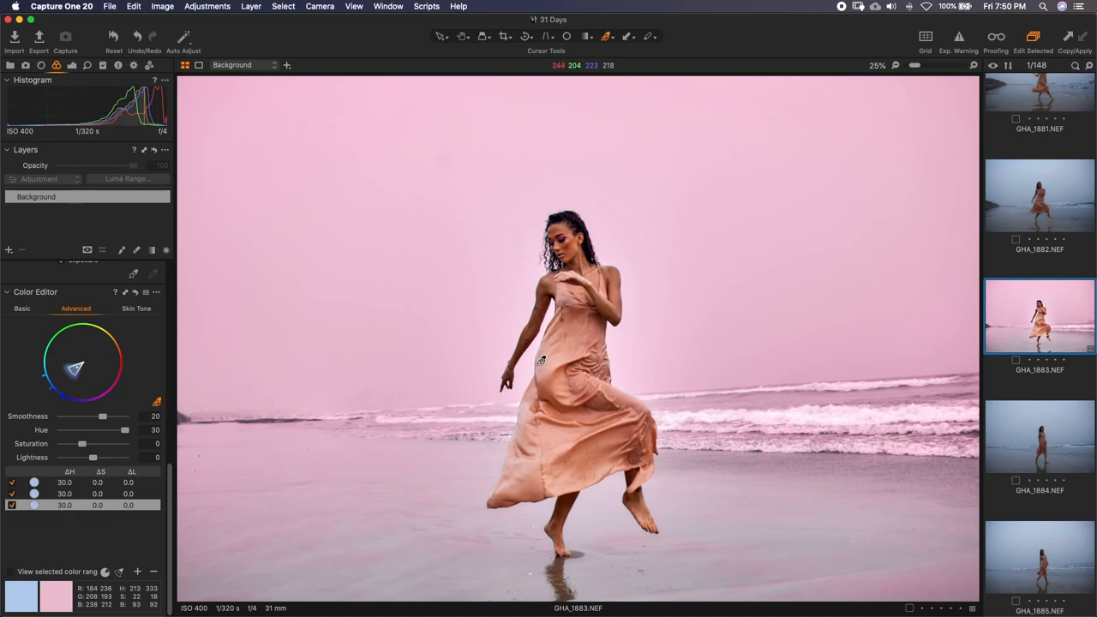
mouse_move(758, 272)
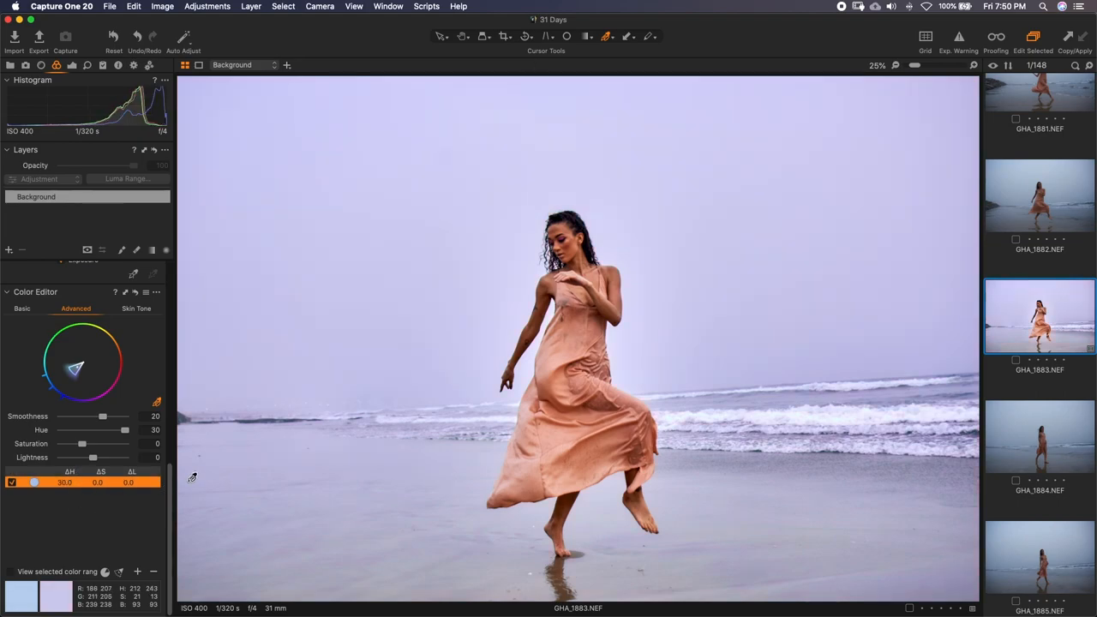
- Shift the remaining sky range's Hue to -30 for a cool cyan sky
left_click_drag(102, 429, 60, 429)
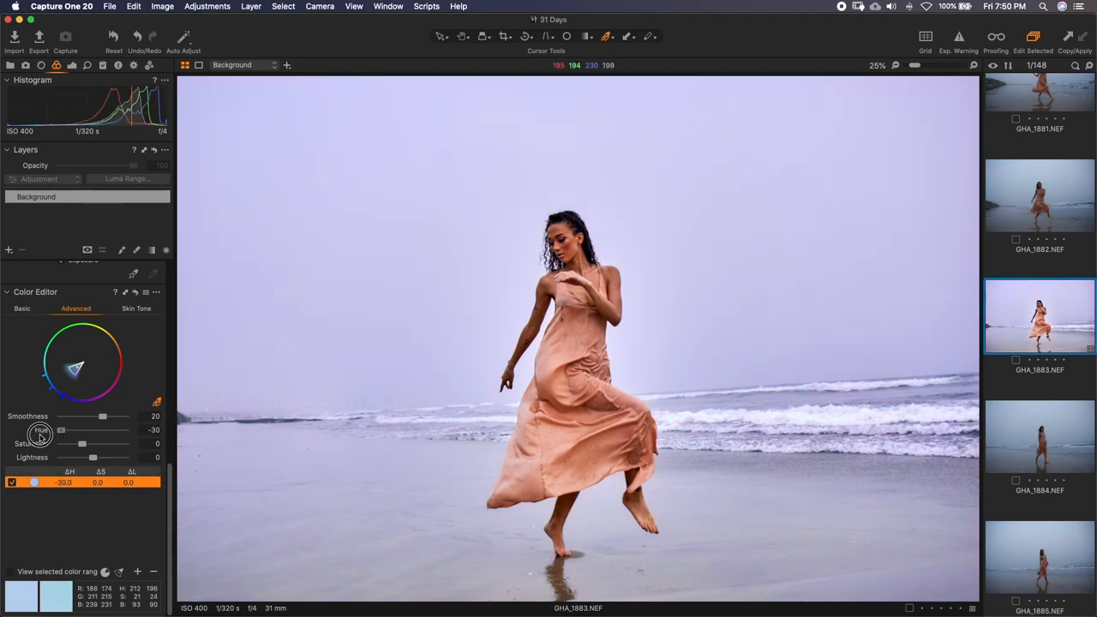
left_click_drag(62, 430, 82, 429)
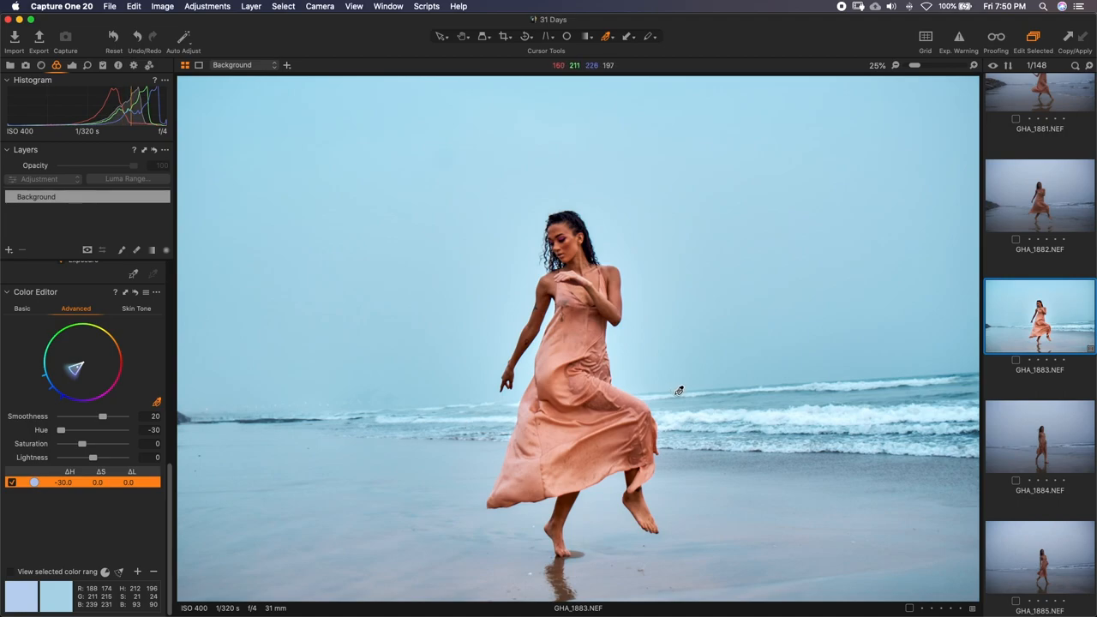
mouse_move(132, 291)
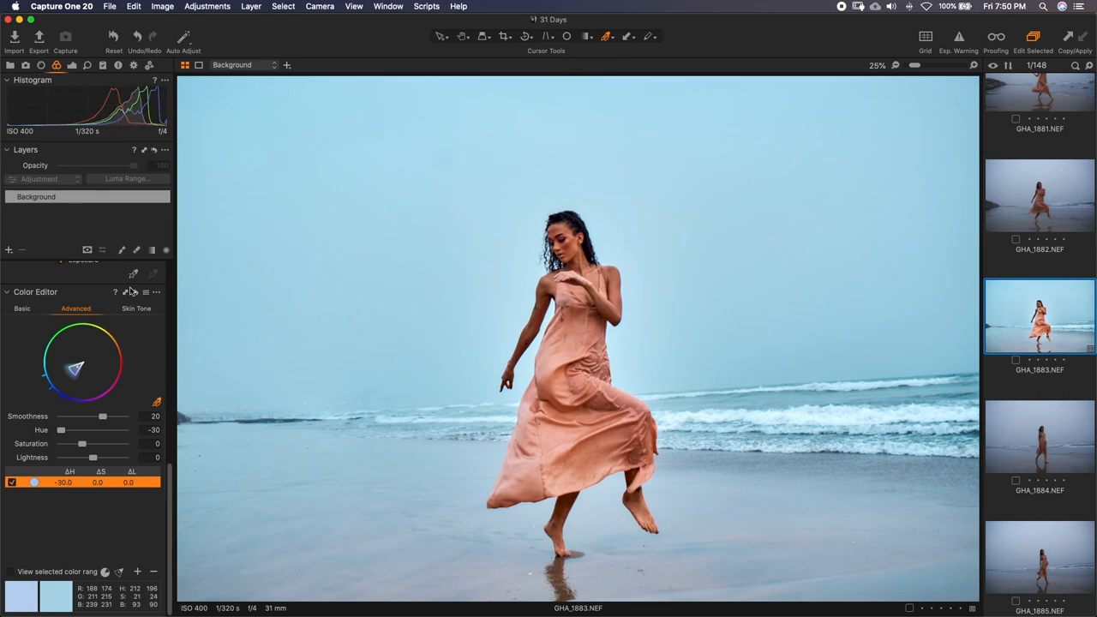
mouse_move(688, 362)
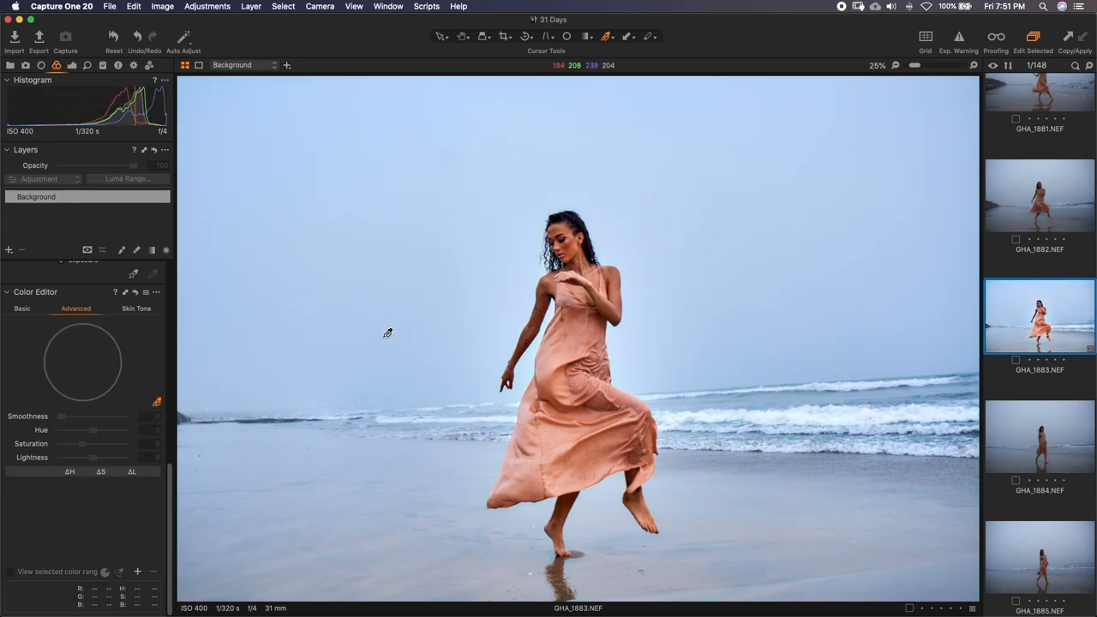
mouse_move(466, 348)
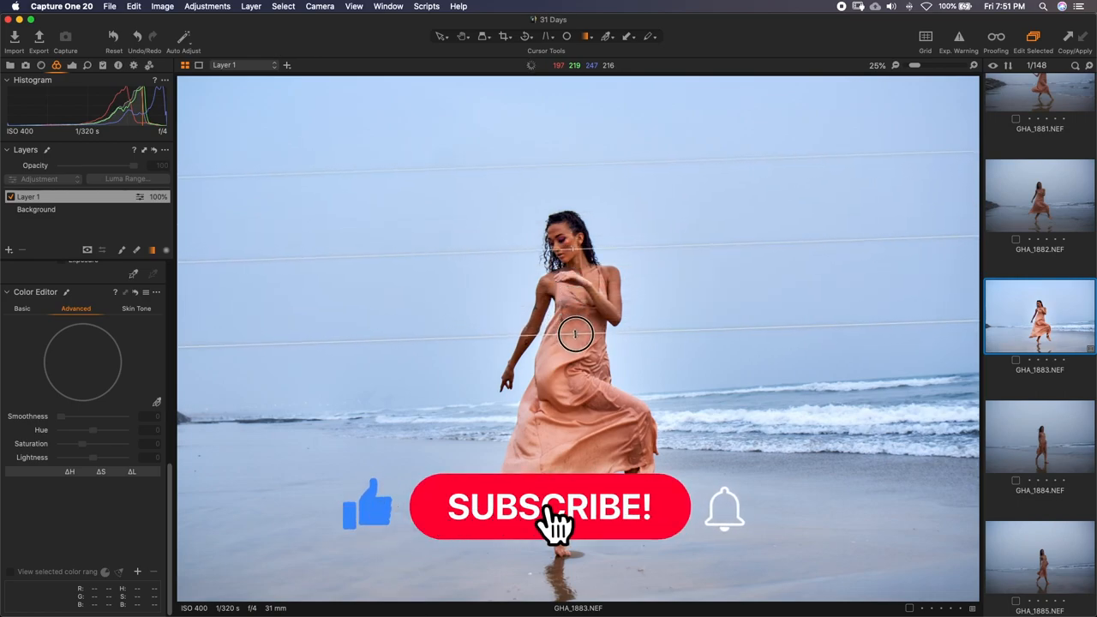
- Draw a level linear gradient mask on Layer 1 from the sky's top toward the horizon
left_click(549, 507)
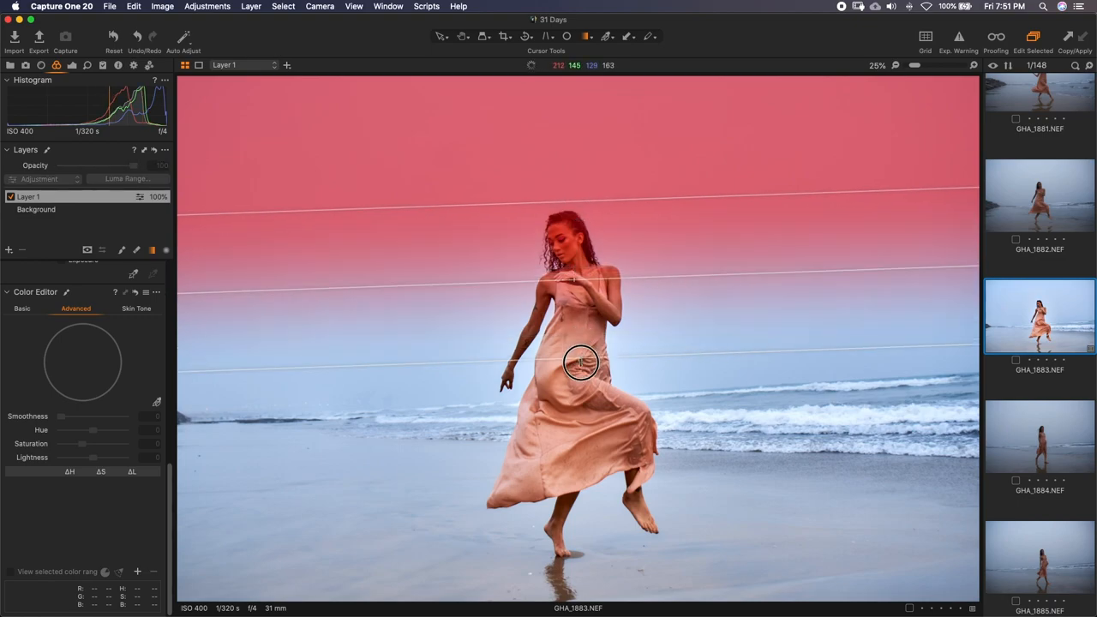
left_click_drag(581, 362, 578, 396)
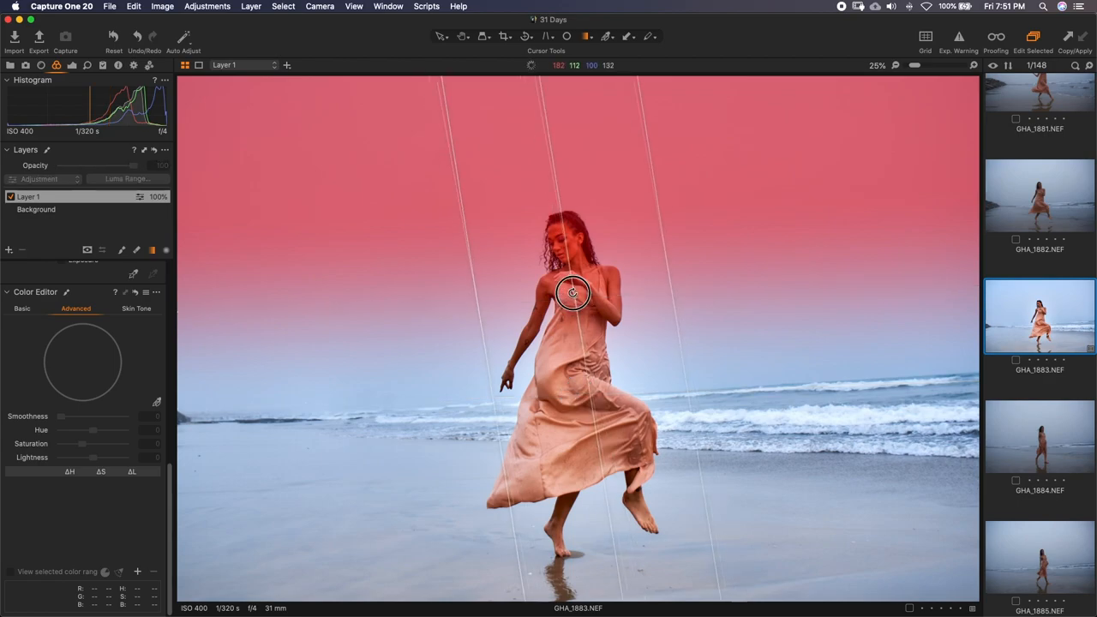
left_click_drag(572, 293, 556, 302)
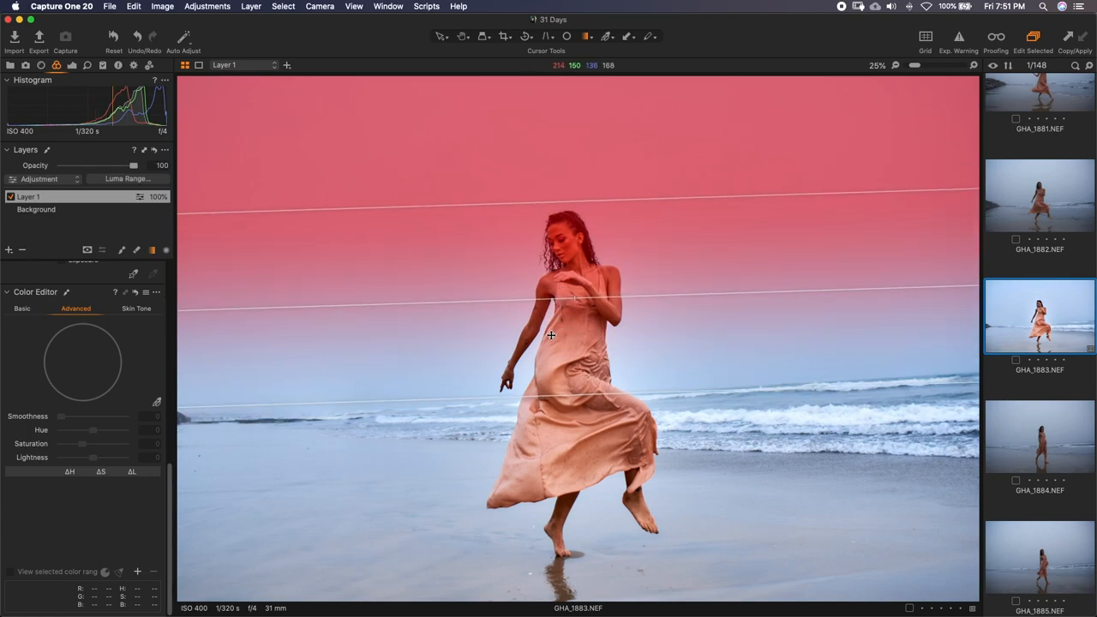
mouse_move(593, 279)
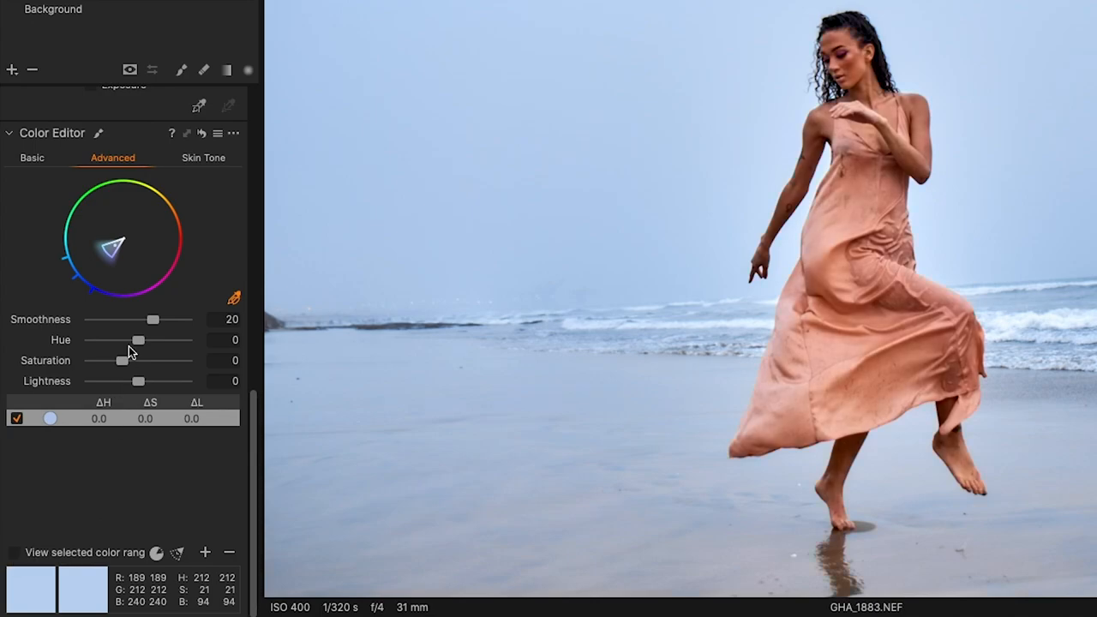
- On Layer 1, drag the sampled sky colour's Hue to -30
left_click_drag(139, 339, 90, 339)
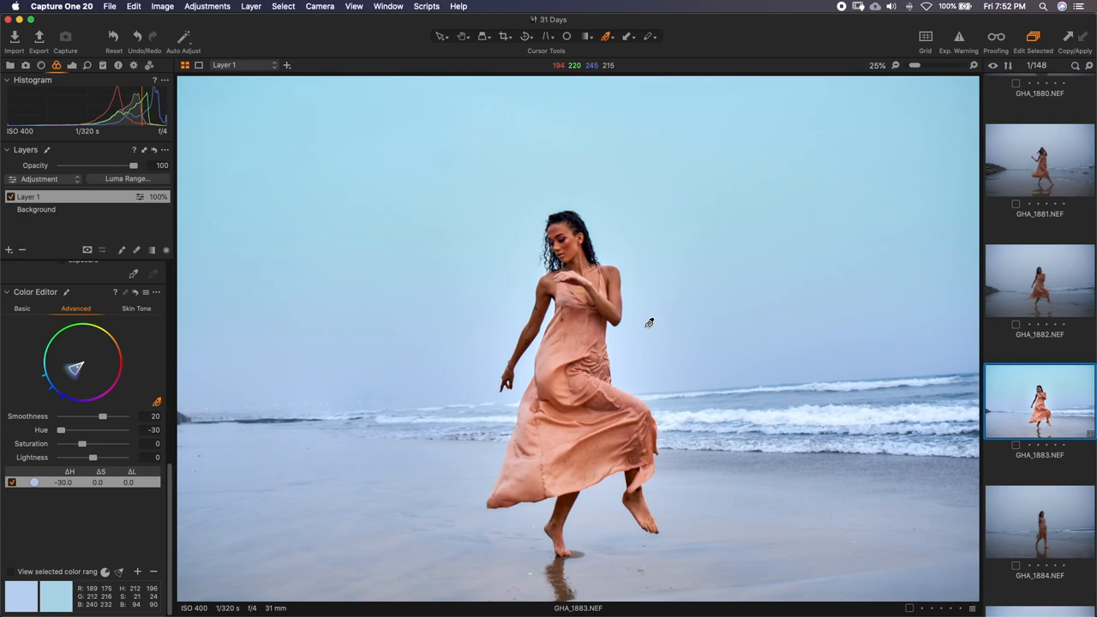
mouse_move(148, 364)
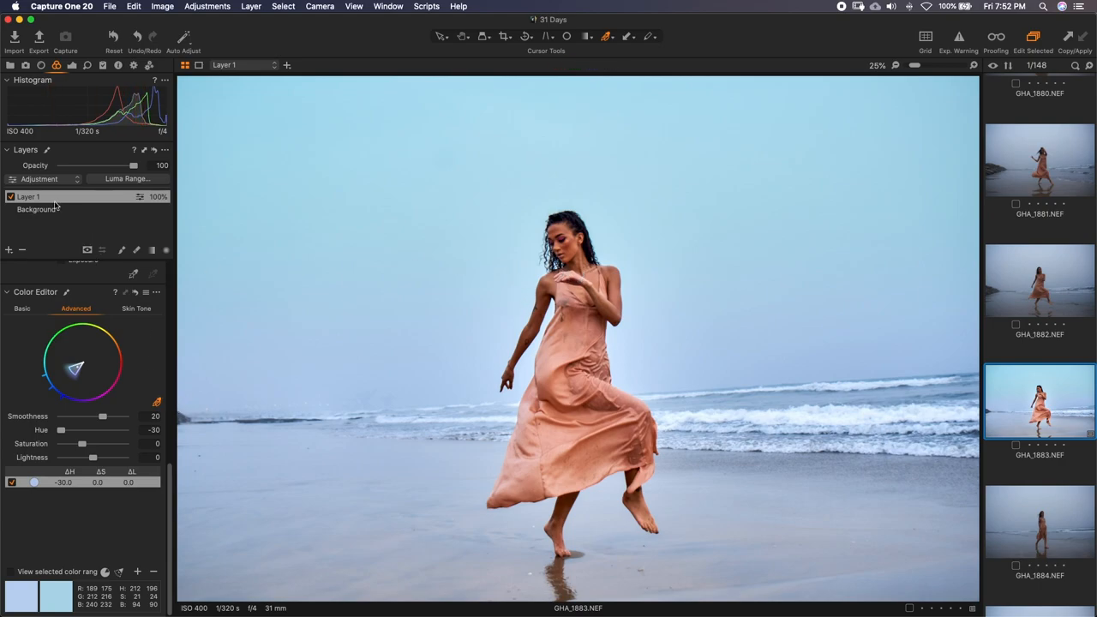
- Select Layer 1 to show its gradient mask in the viewer
left_click(11, 196)
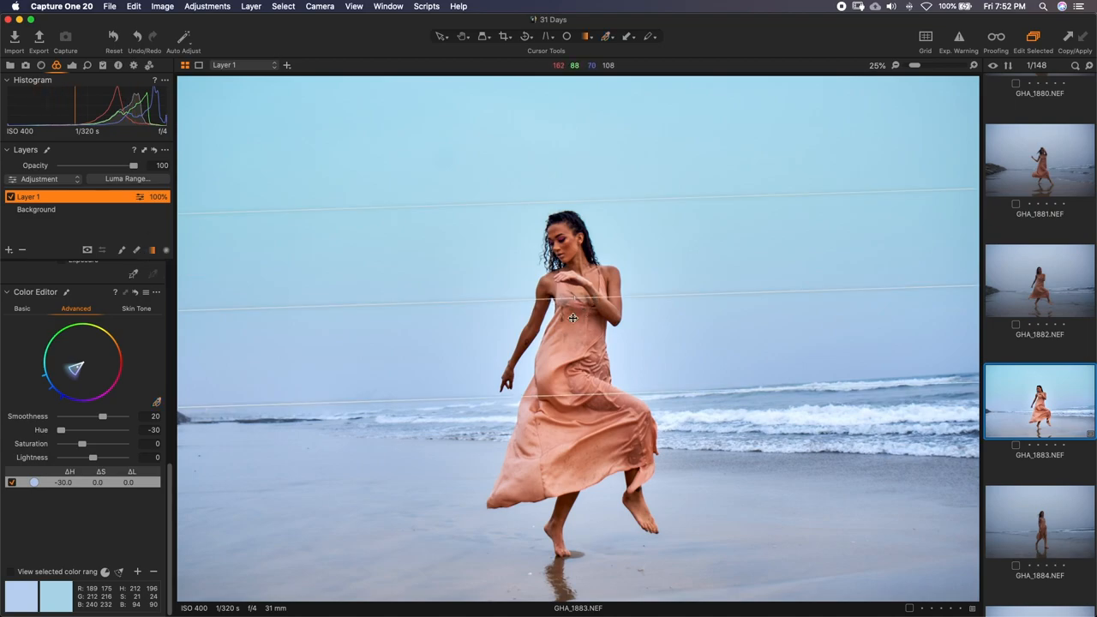
mouse_move(588, 395)
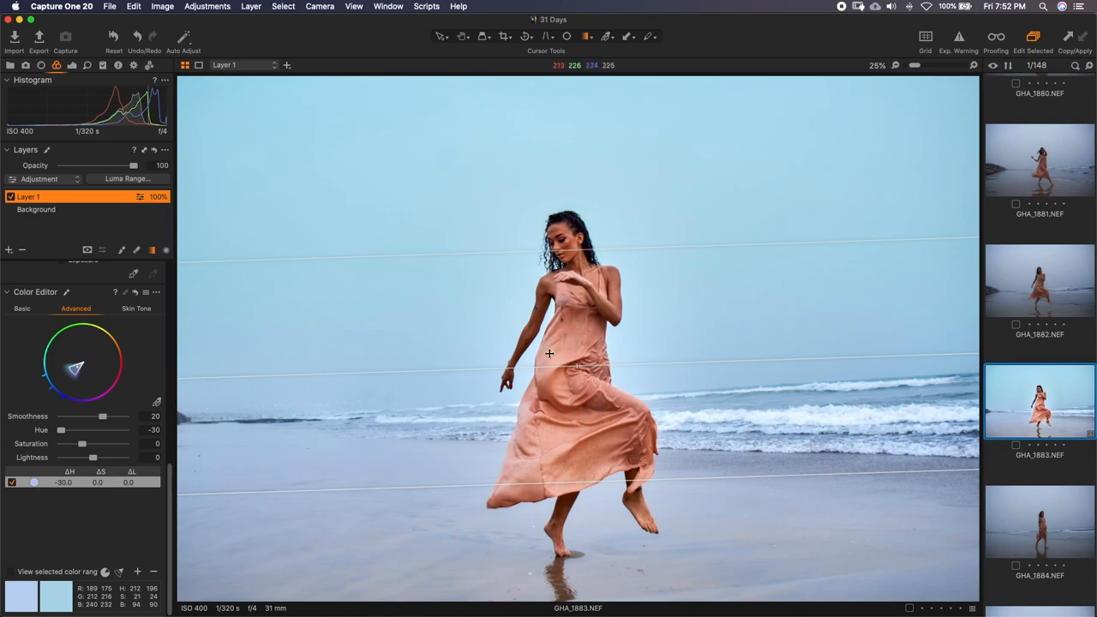
mouse_move(566, 244)
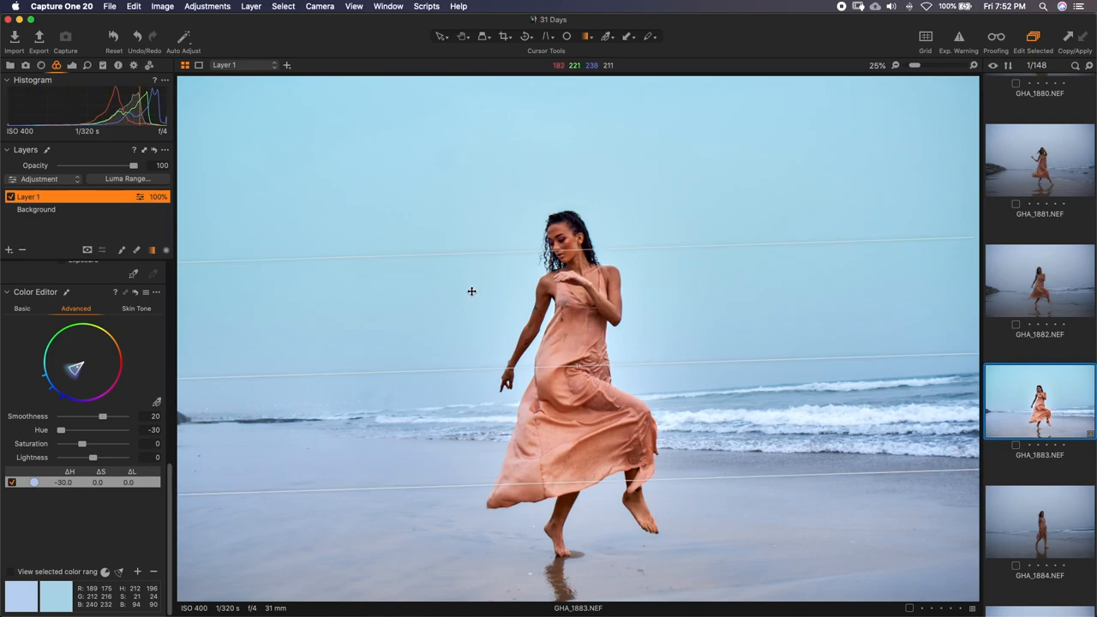
mouse_move(581, 336)
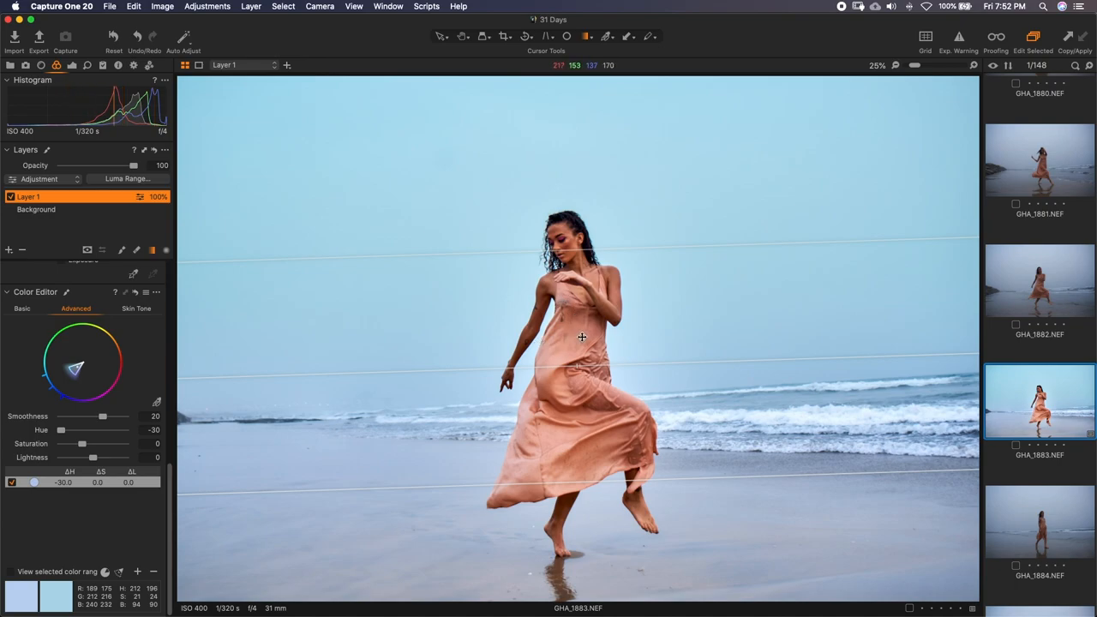
mouse_move(575, 292)
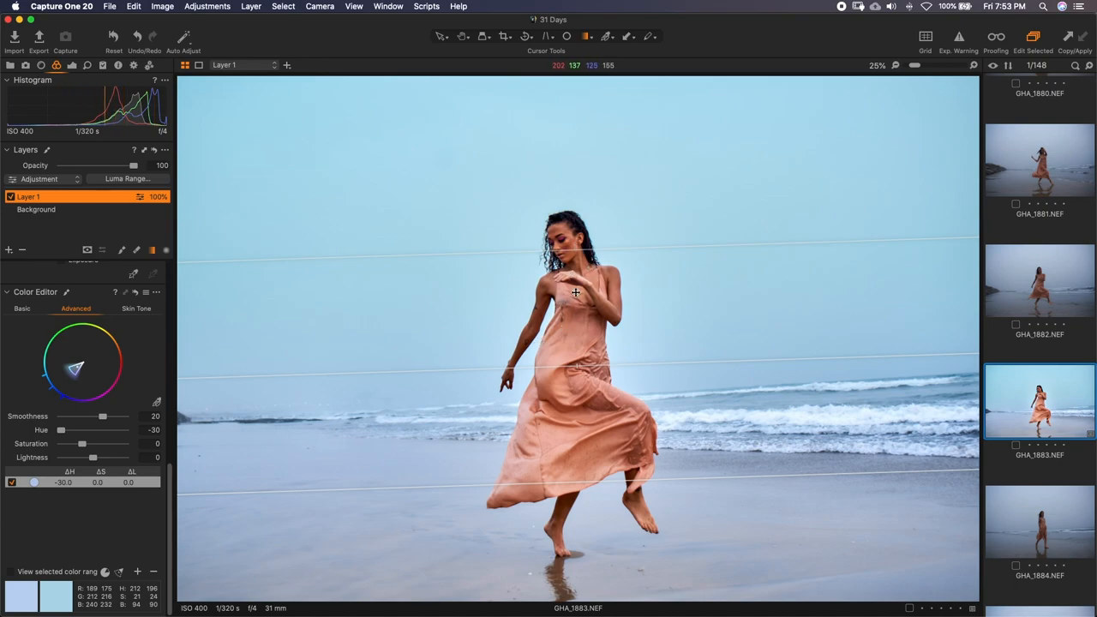
mouse_move(579, 308)
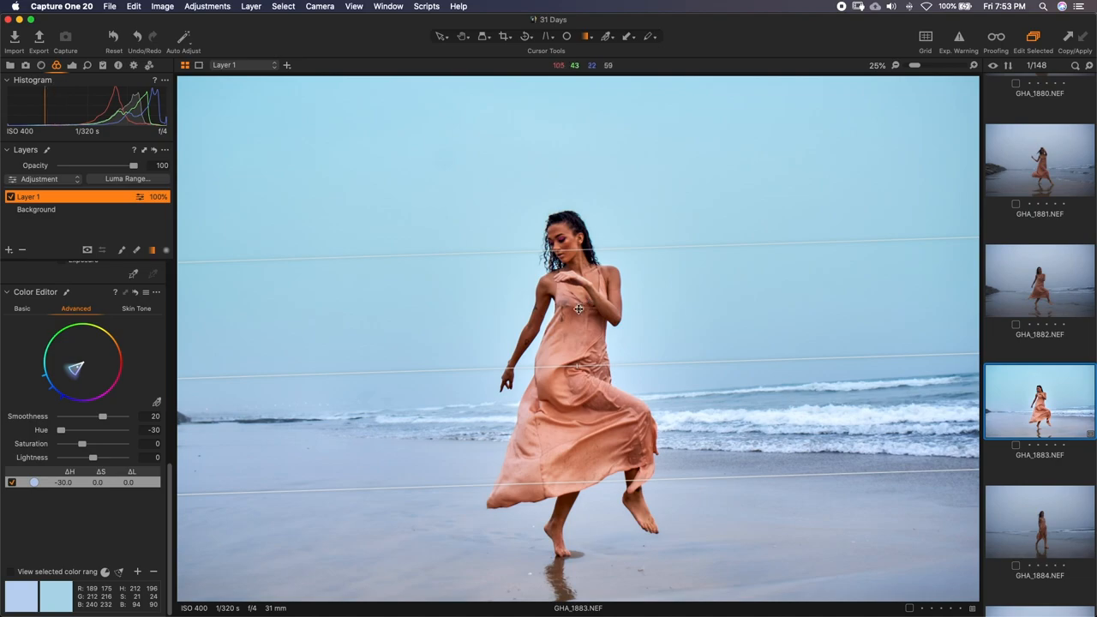
mouse_move(580, 334)
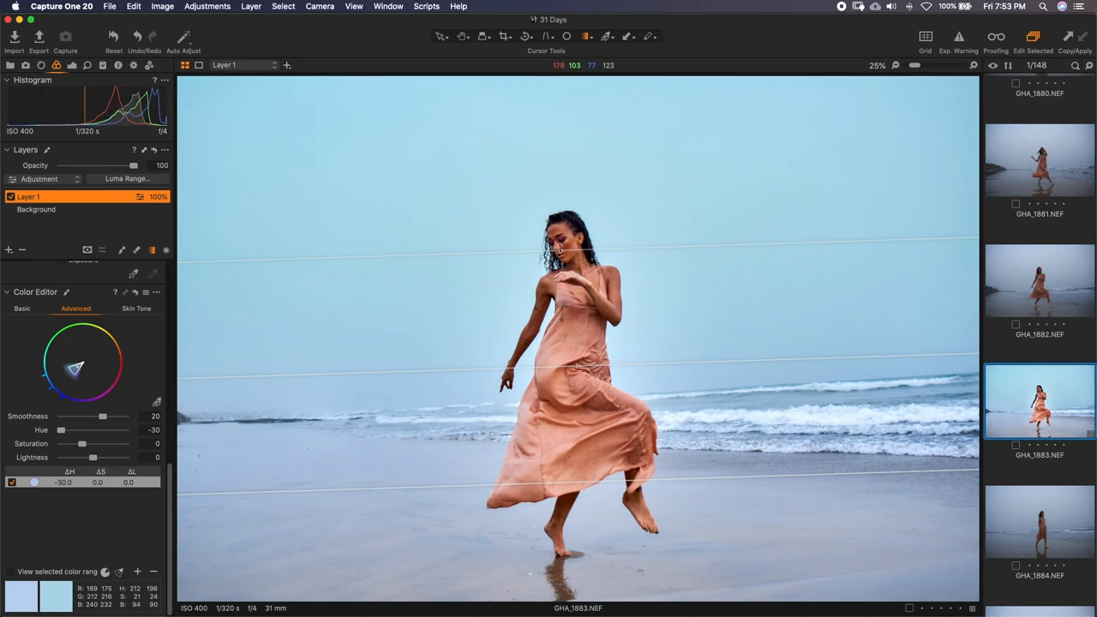
mouse_move(579, 270)
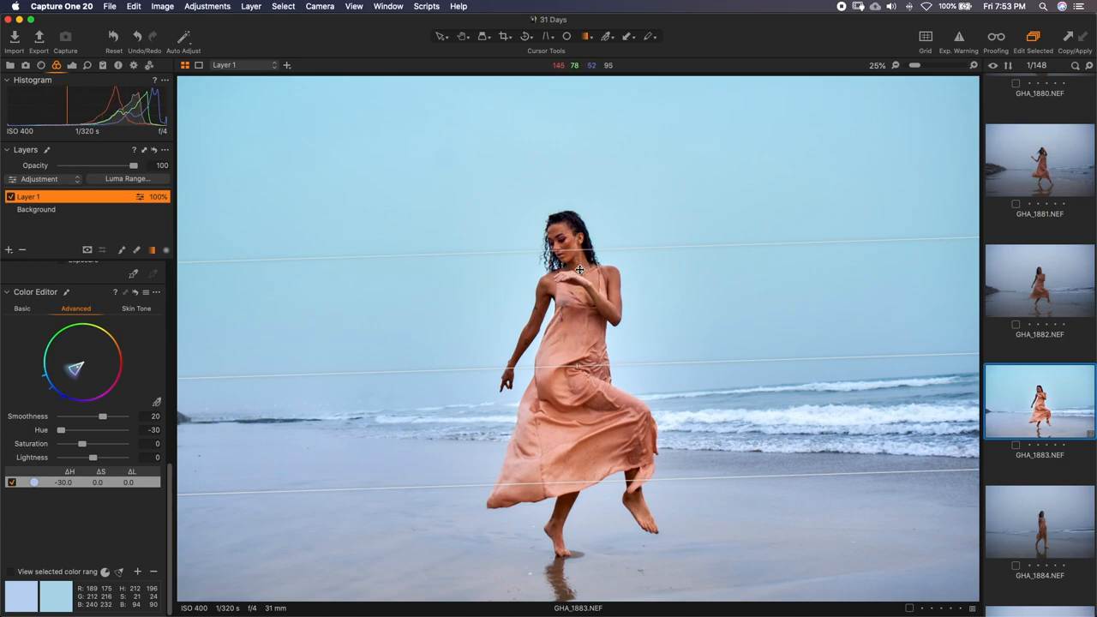
mouse_move(573, 354)
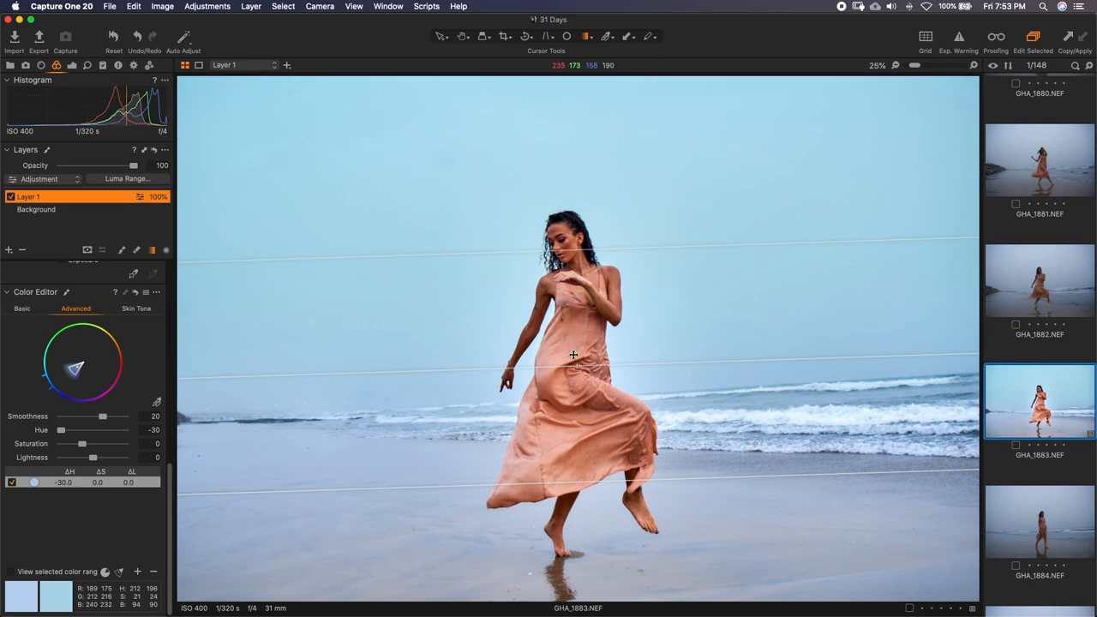
mouse_move(507, 344)
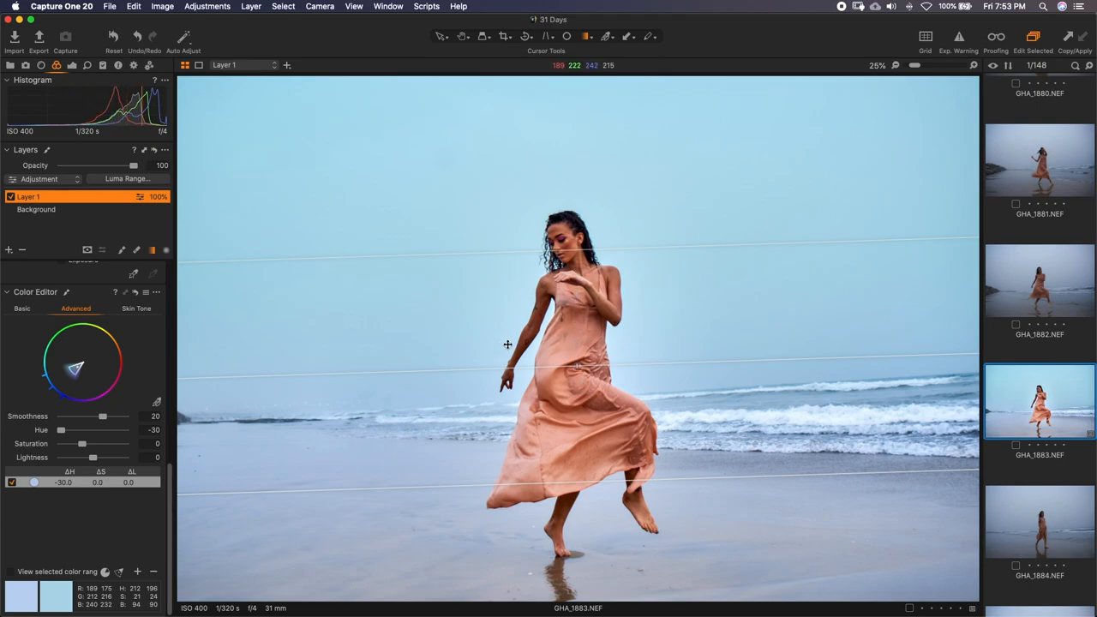
mouse_move(564, 342)
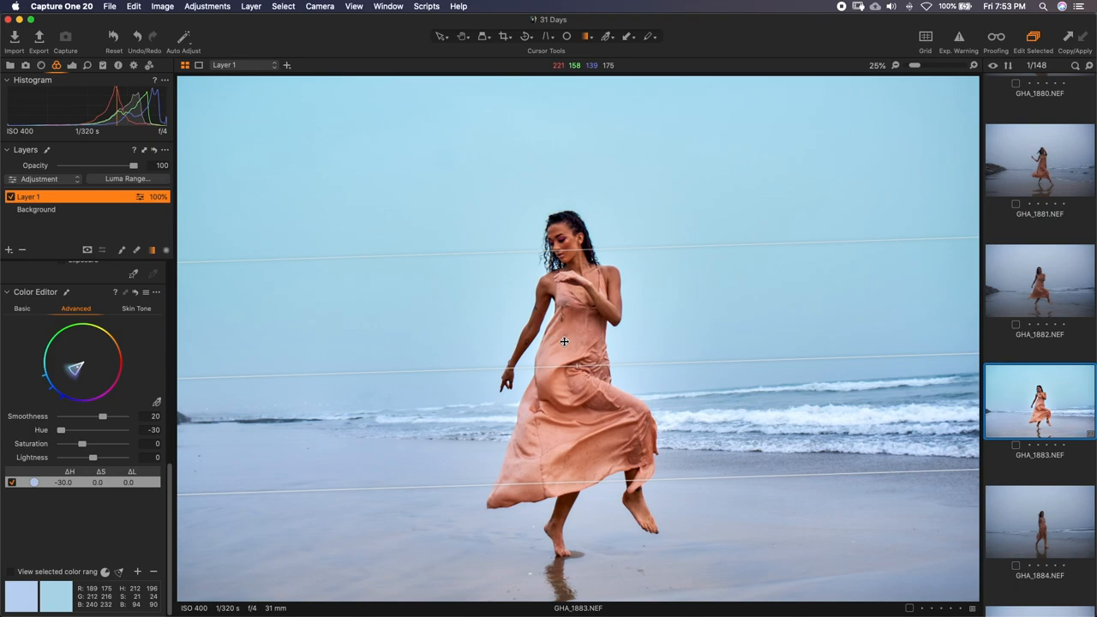